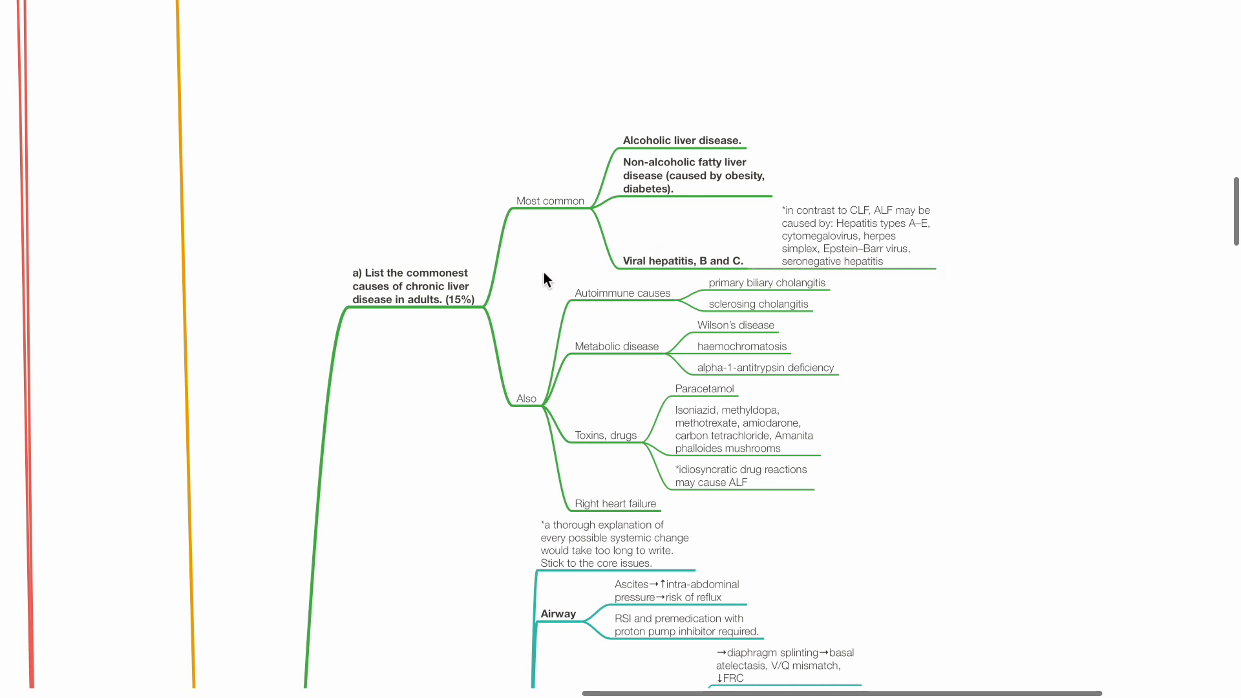
{"action": "scroll", "scroll_direction": "down", "scroll_amount": 3}
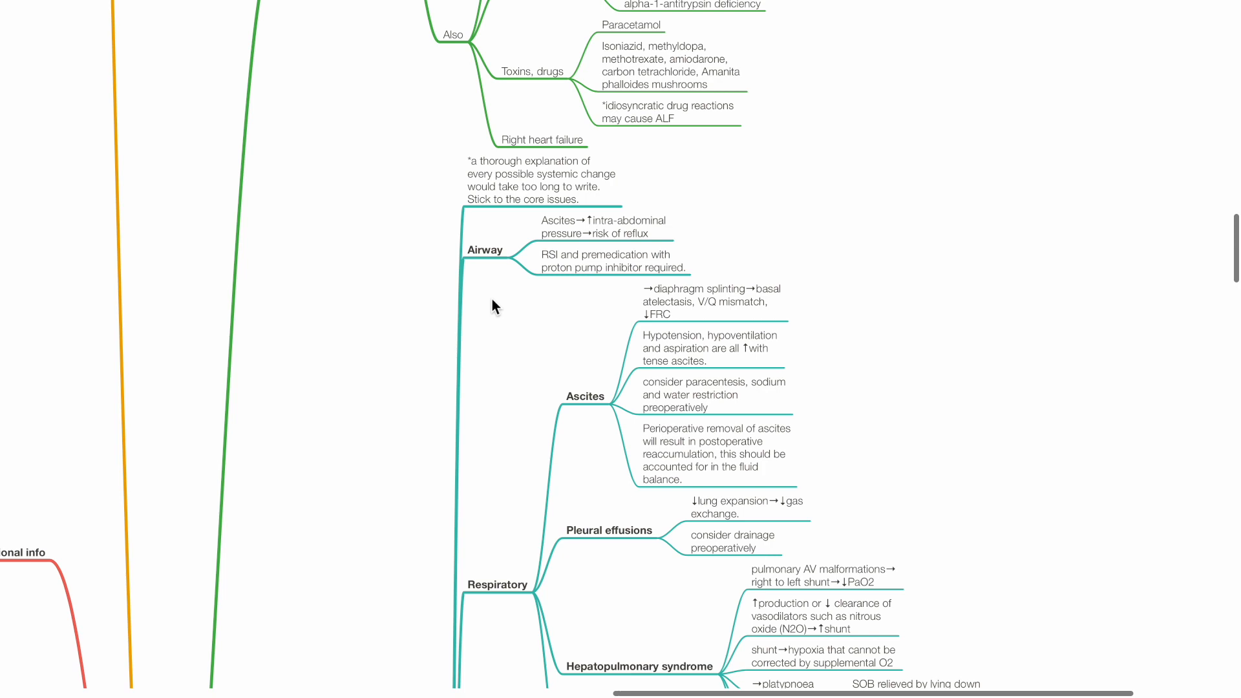
{"action": "mouse_move", "coordinate": [486, 300]}
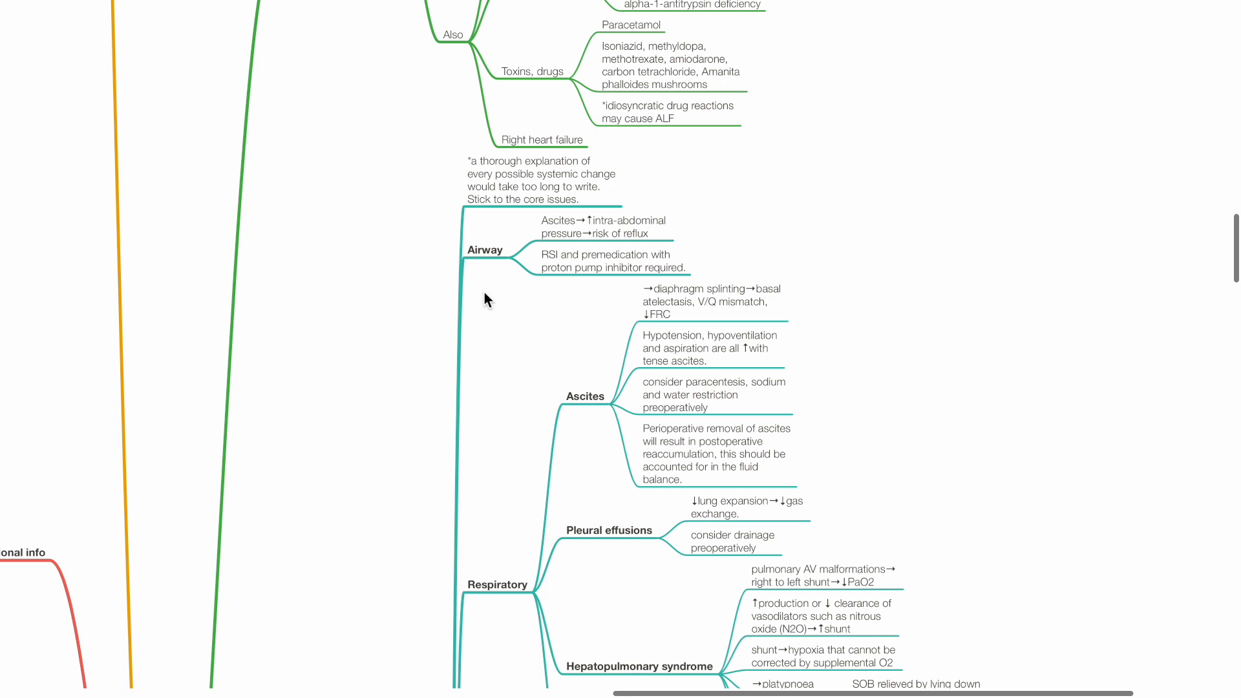
{"action": "mouse_move", "coordinate": [487, 288]}
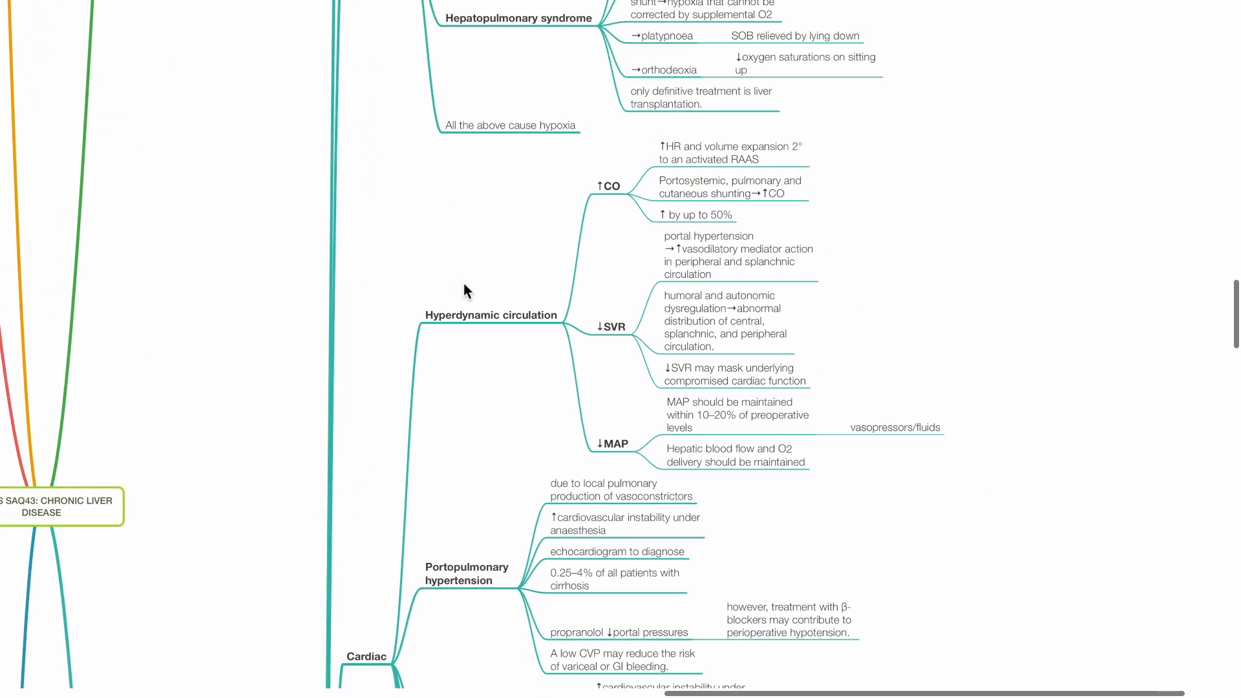
{"action": "scroll", "scroll_direction": "down", "scroll_amount": 3}
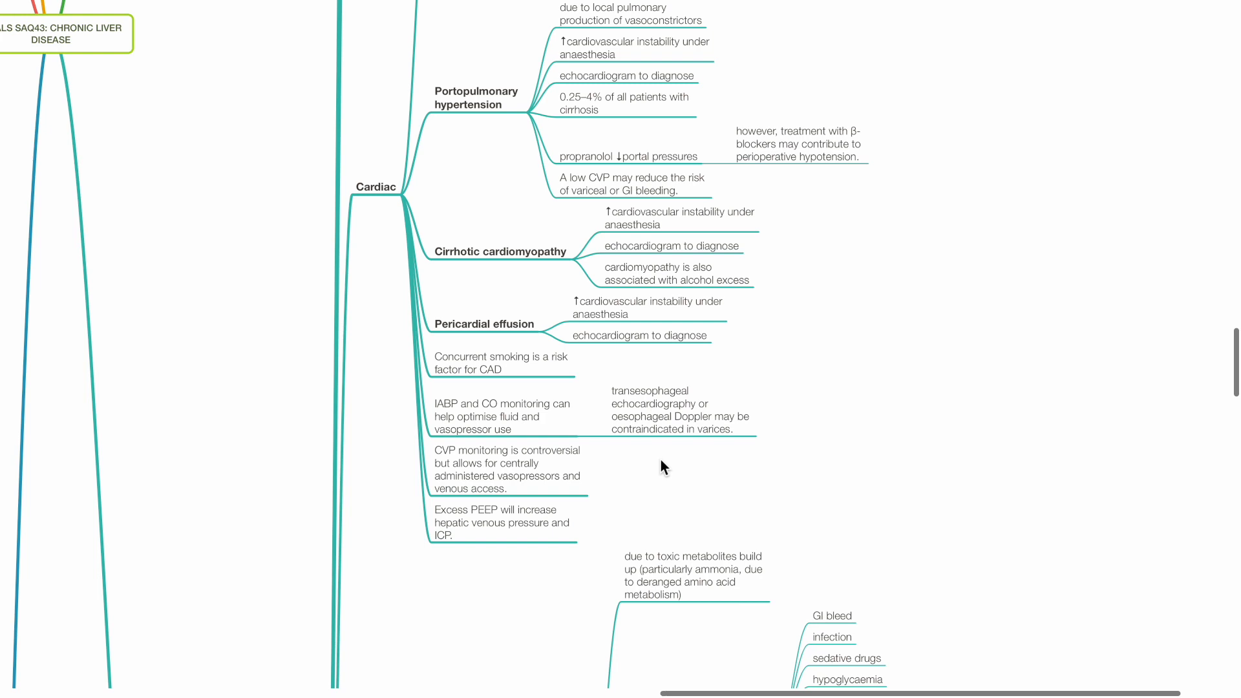
{"action": "scroll", "scroll_direction": "down", "scroll_amount": 3}
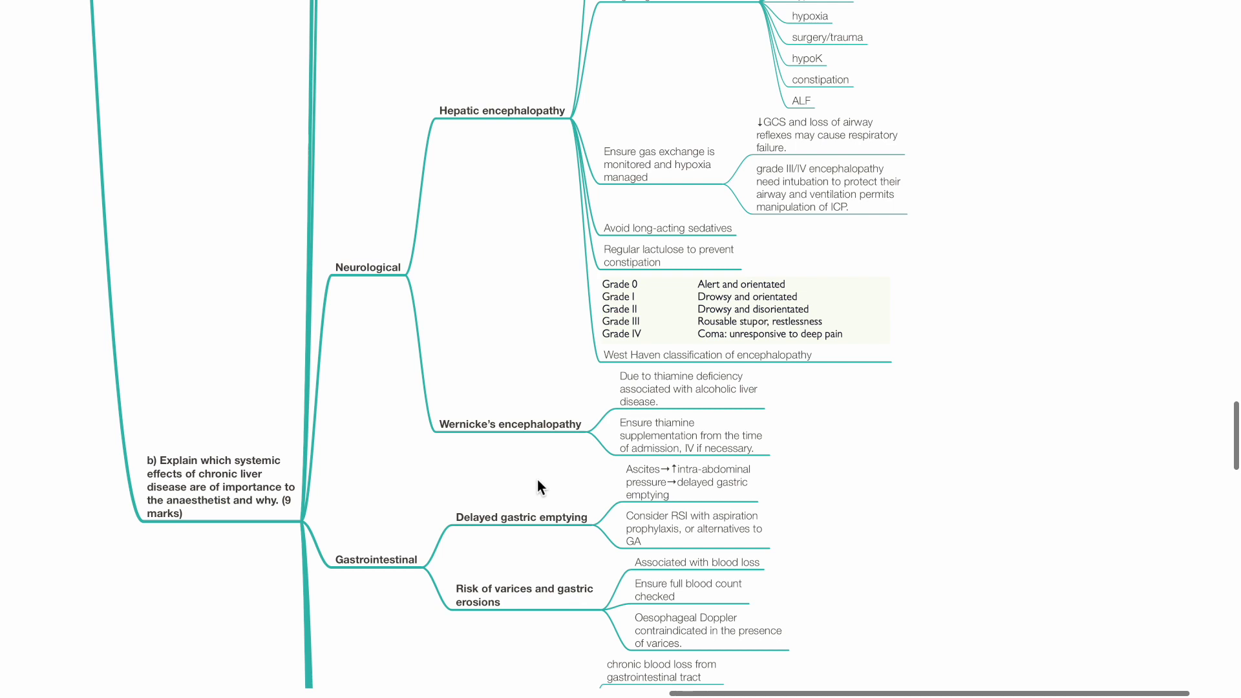
{"action": "scroll", "scroll_direction": "down", "scroll_amount": 3}
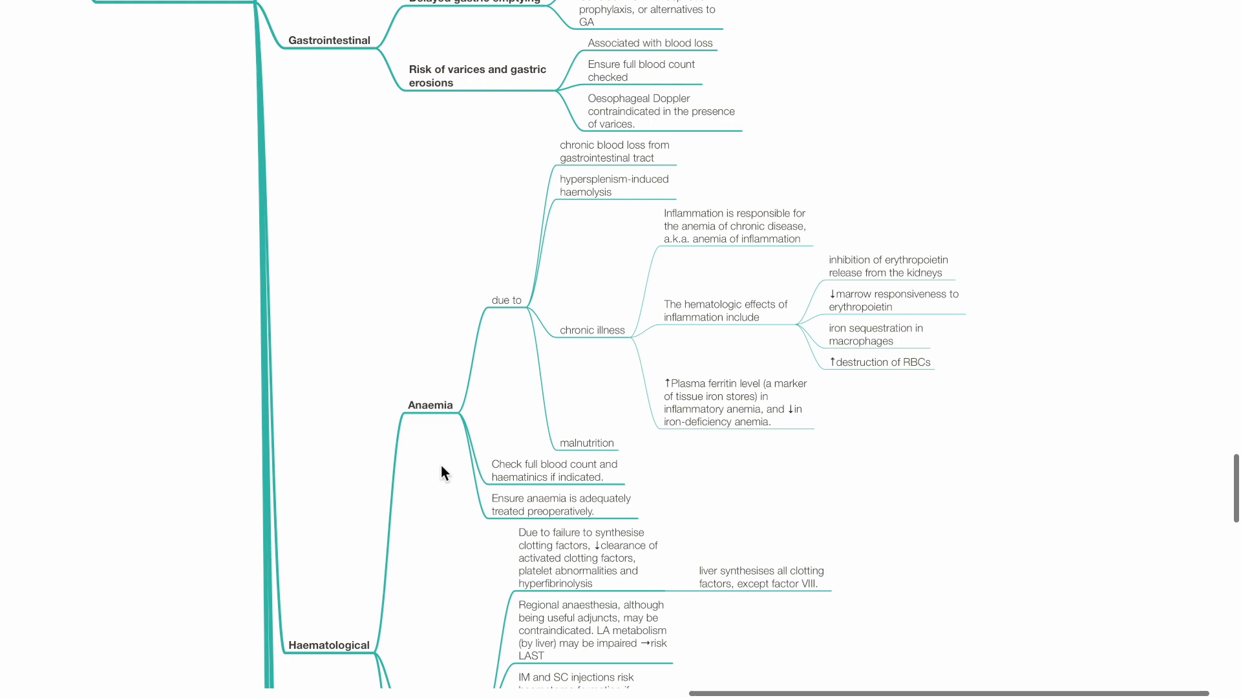
{"action": "scroll", "scroll_direction": "down", "scroll_amount": 3}
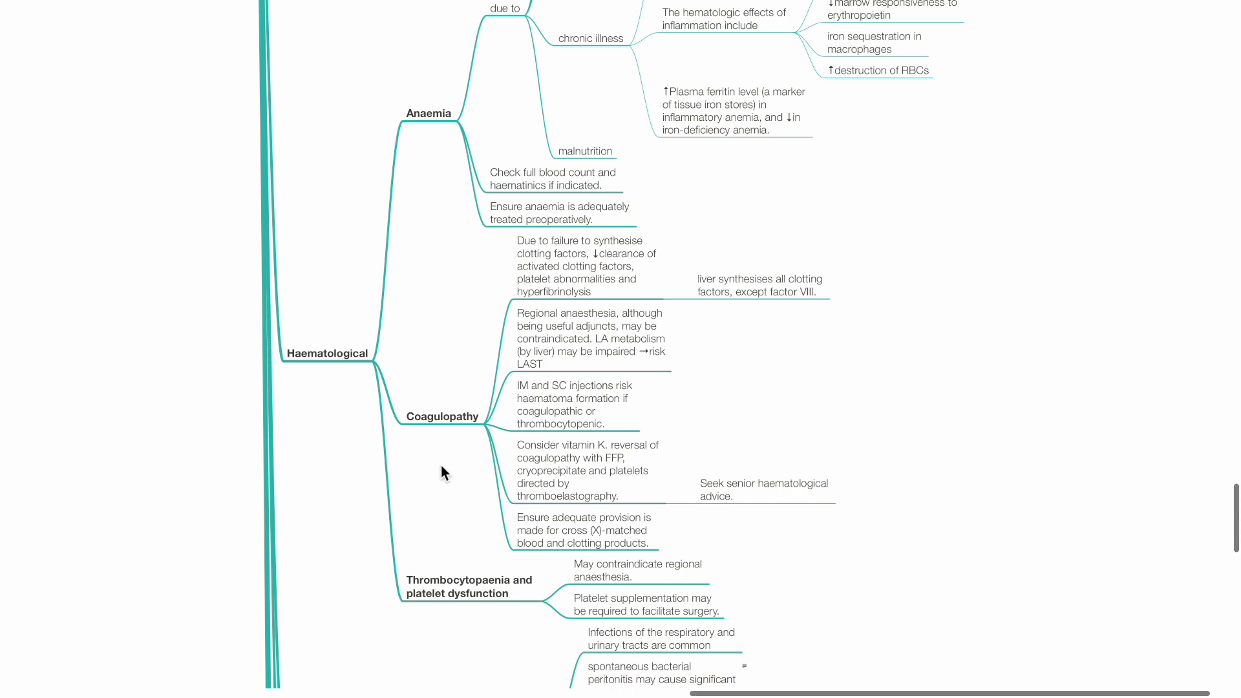
{"action": "scroll", "scroll_direction": "down", "scroll_amount": 3}
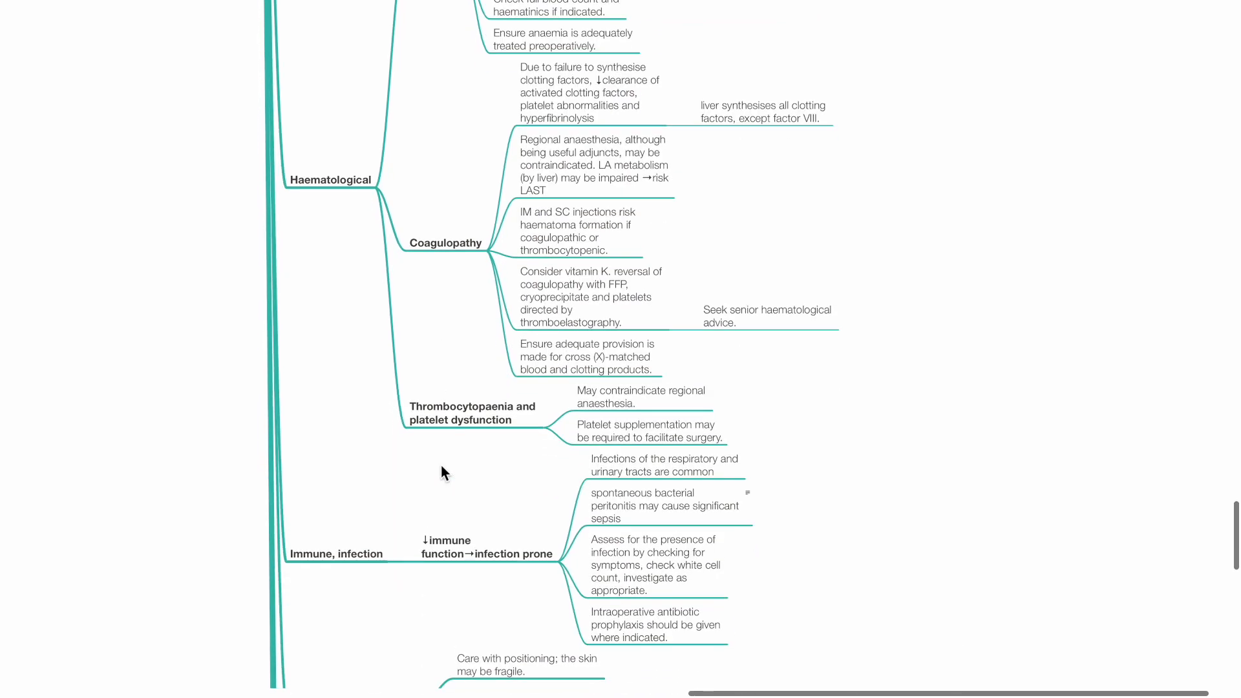
{"action": "scroll", "scroll_direction": "down", "scroll_amount": 3}
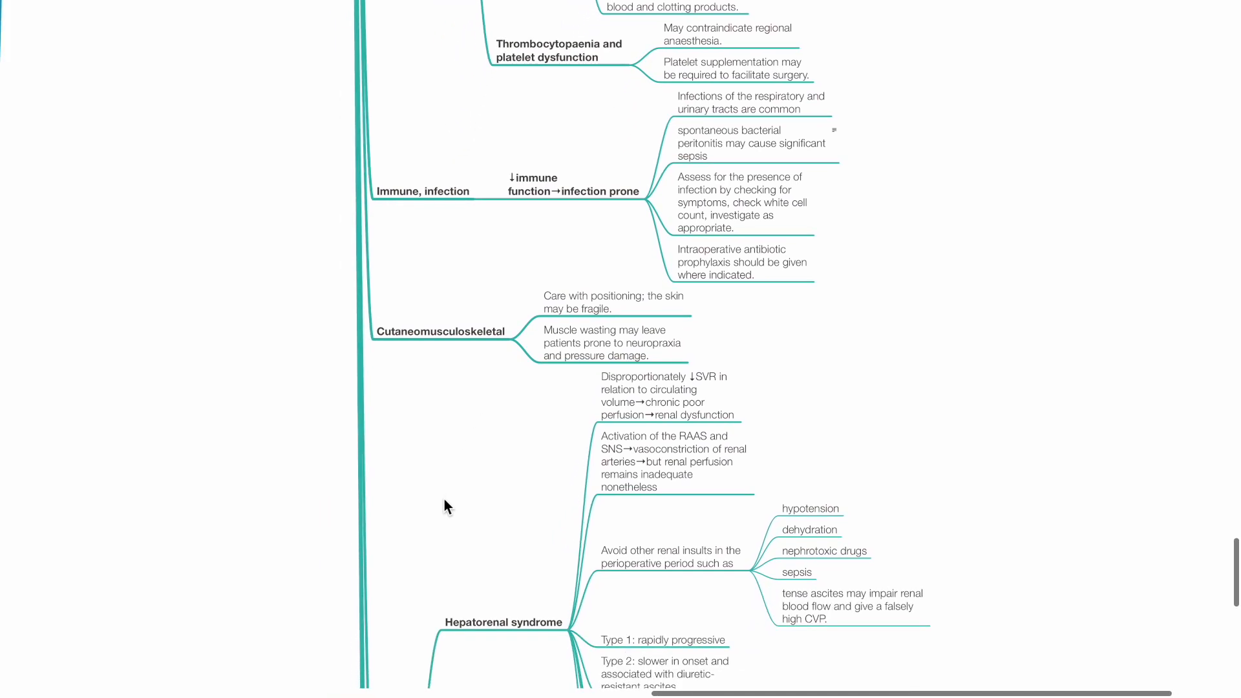
{"action": "scroll", "scroll_direction": "down", "scroll_amount": 3}
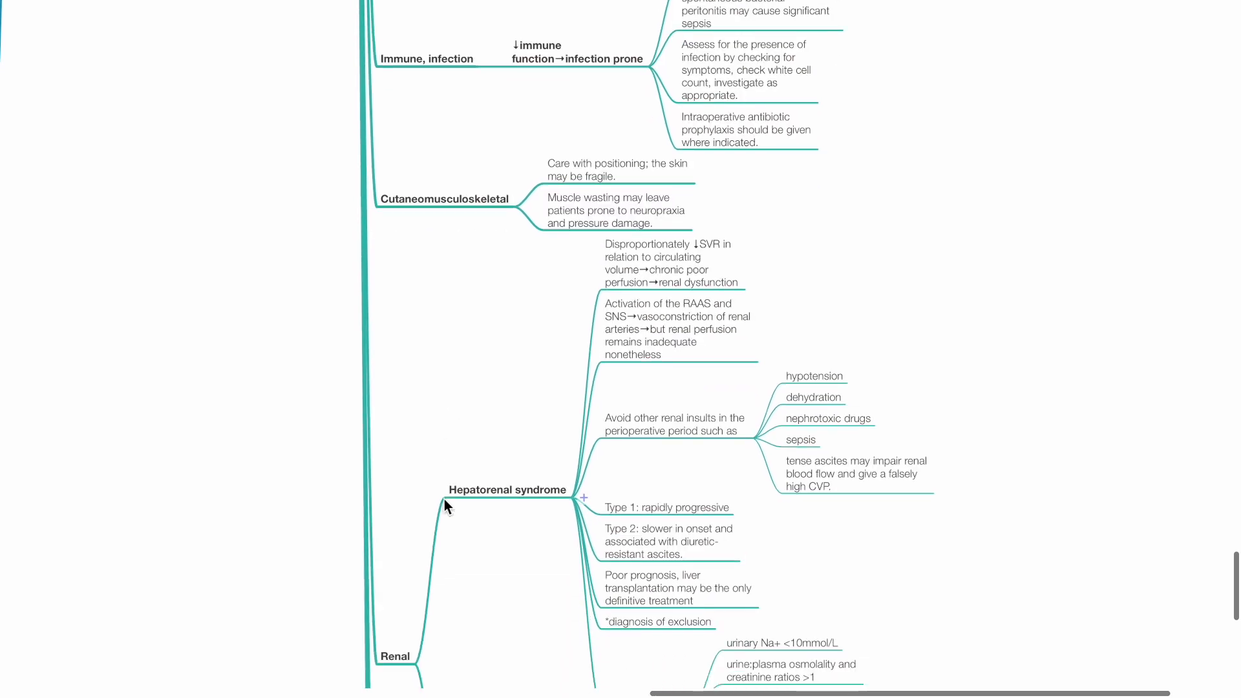
{"action": "scroll", "scroll_direction": "down", "scroll_amount": 3}
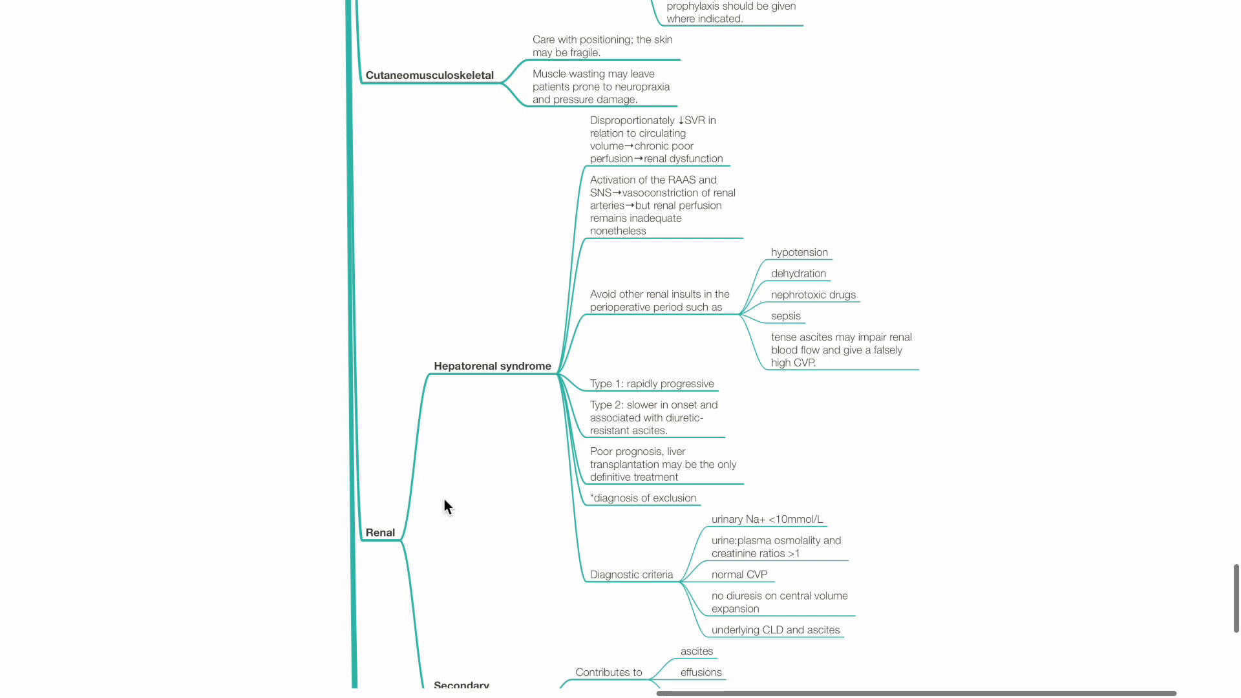
{"action": "scroll", "scroll_direction": "down", "scroll_amount": 3}
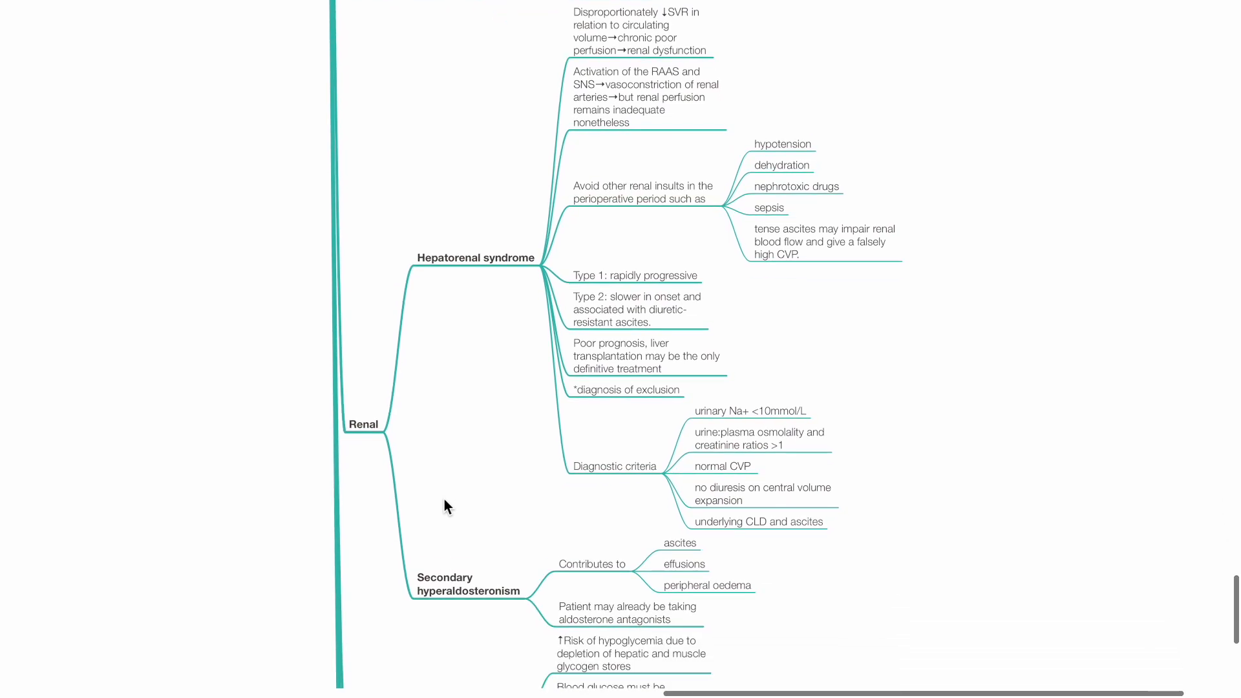
{"action": "scroll", "scroll_direction": "down", "scroll_amount": 3}
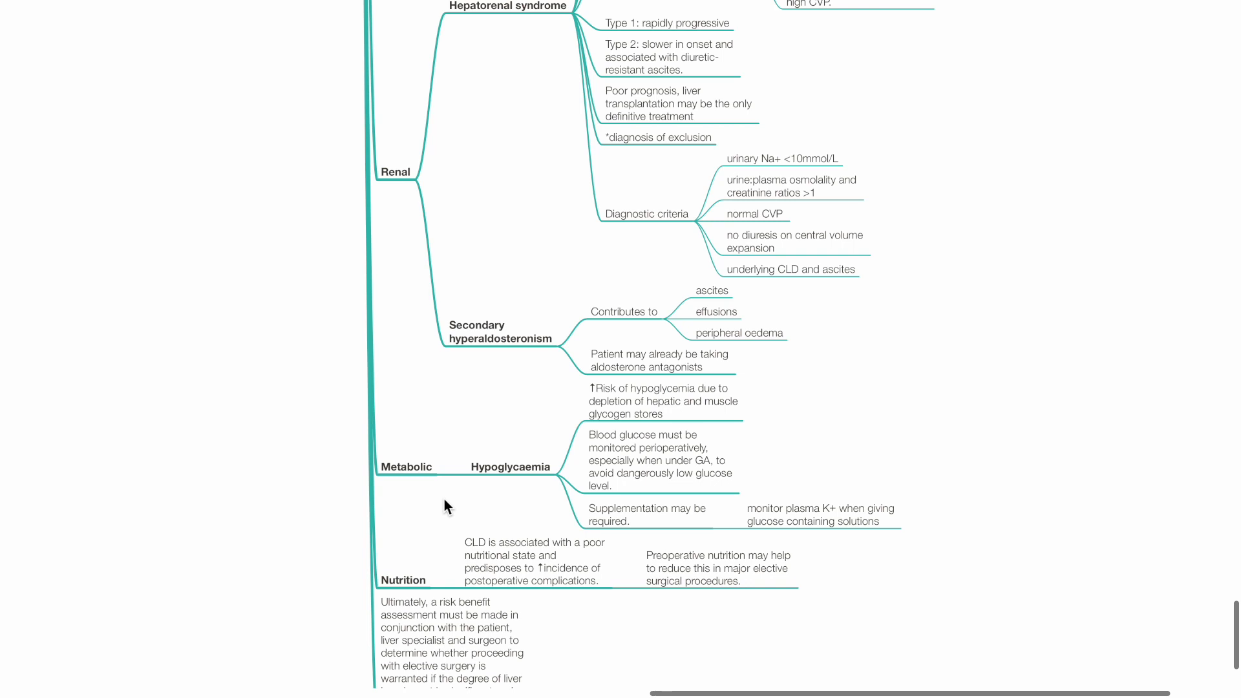
{"action": "scroll", "scroll_direction": "down", "scroll_amount": 3}
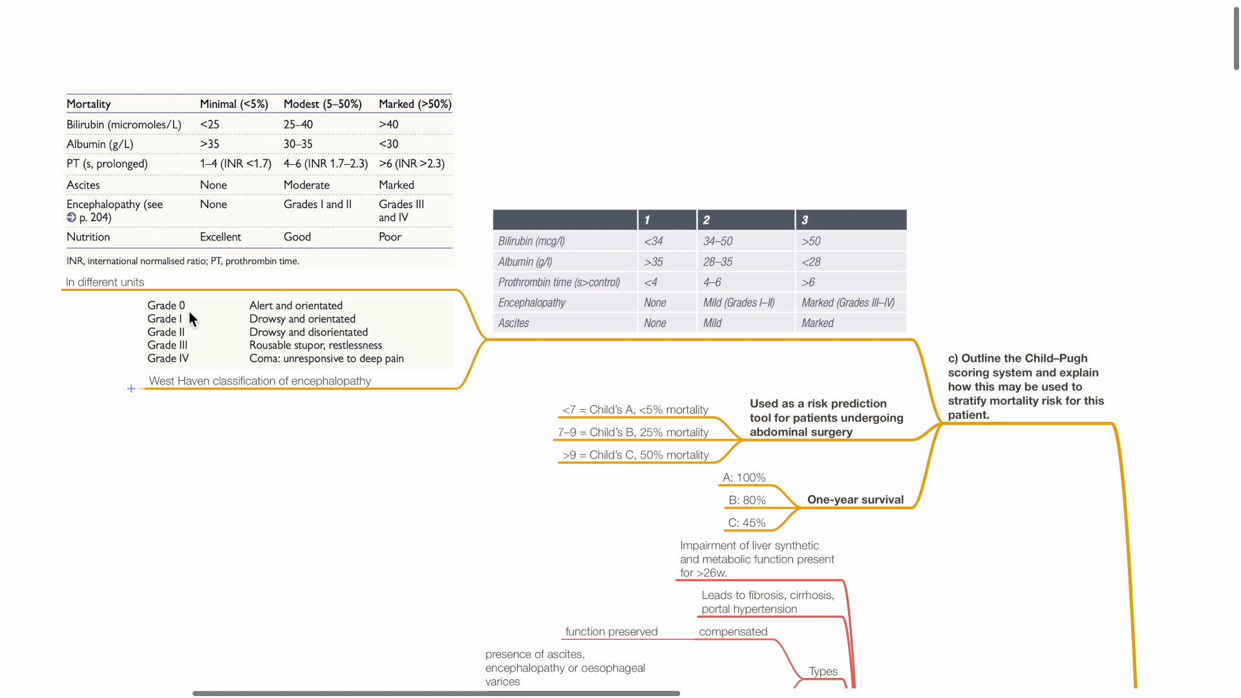
{"action": "mouse_move", "coordinate": [188, 328]}
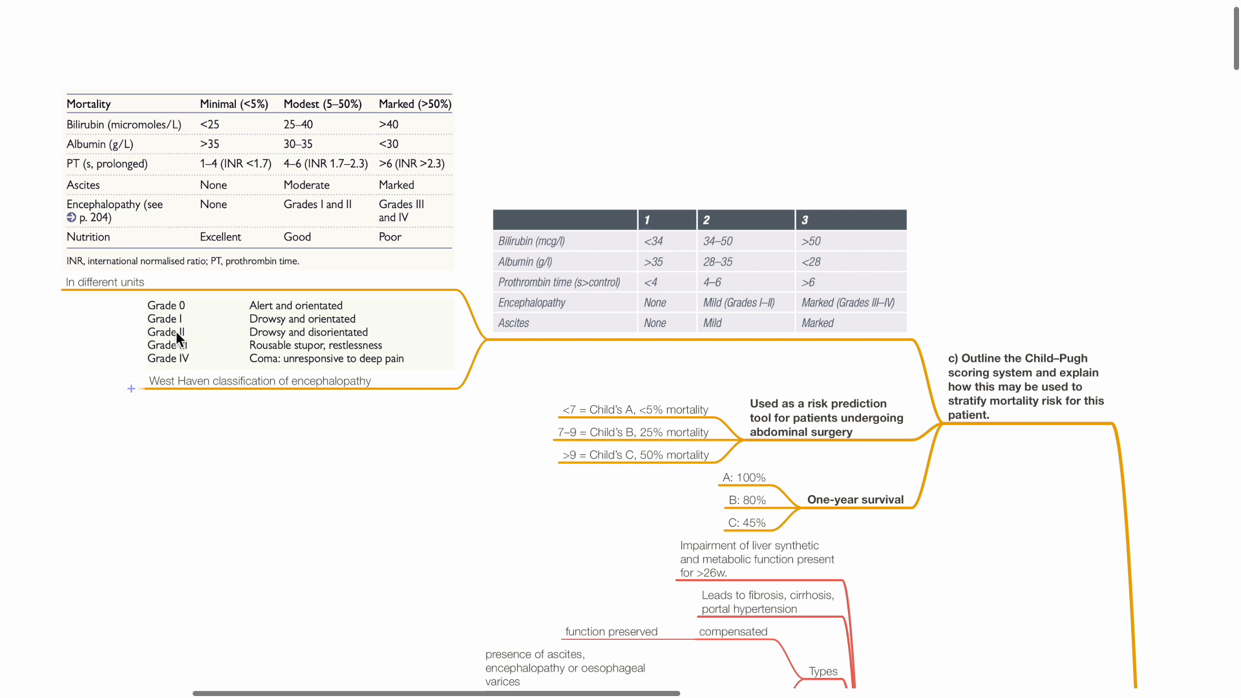
{"action": "mouse_move", "coordinate": [184, 346]}
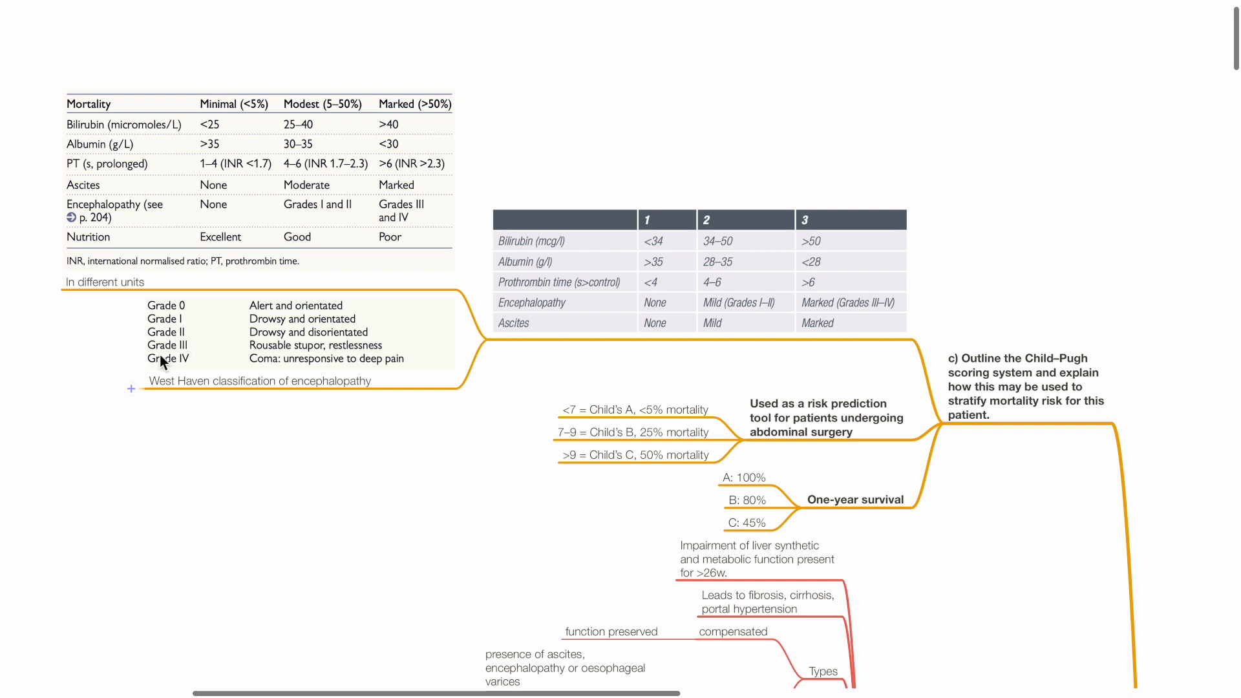
{"action": "mouse_move", "coordinate": [162, 371]}
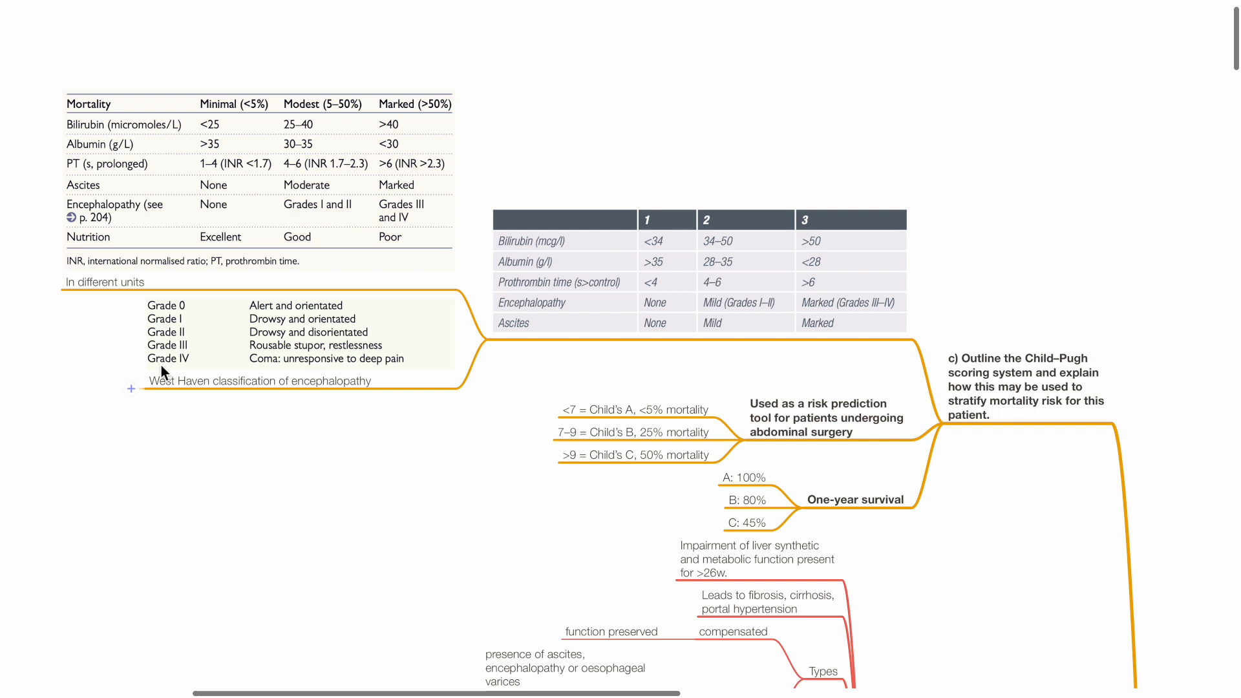
{"action": "scroll", "scroll_direction": "down", "scroll_amount": 3}
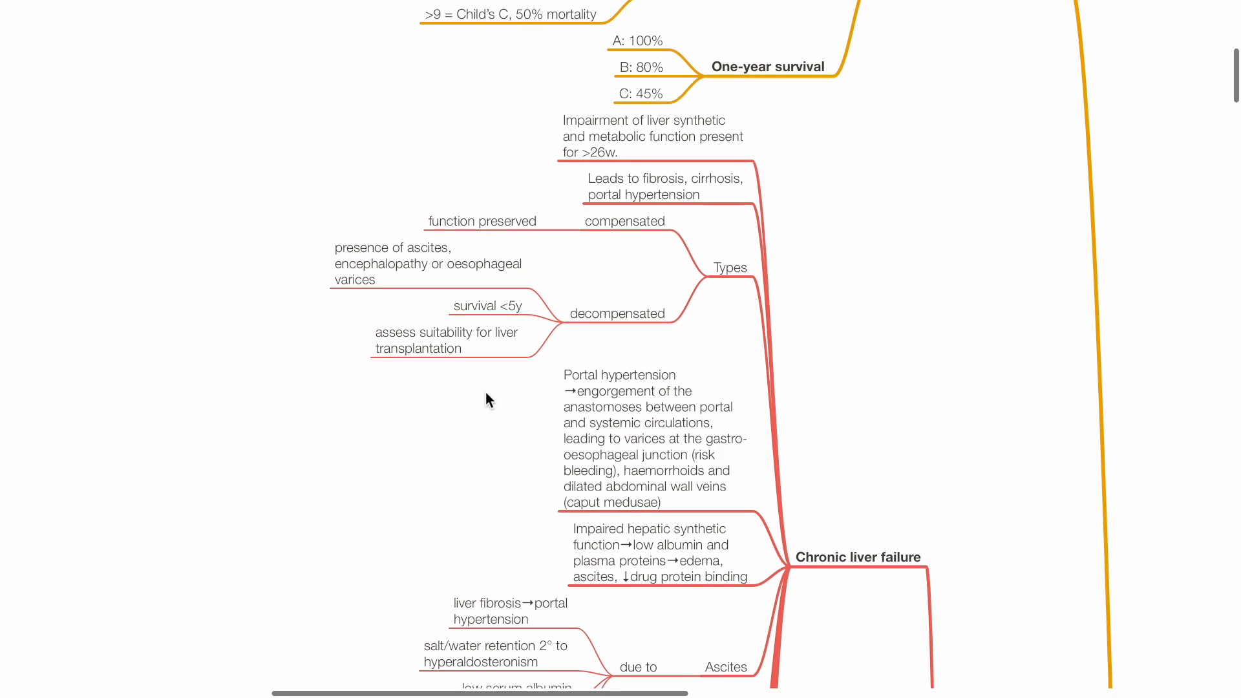
{"action": "scroll", "scroll_direction": "down", "scroll_amount": 3}
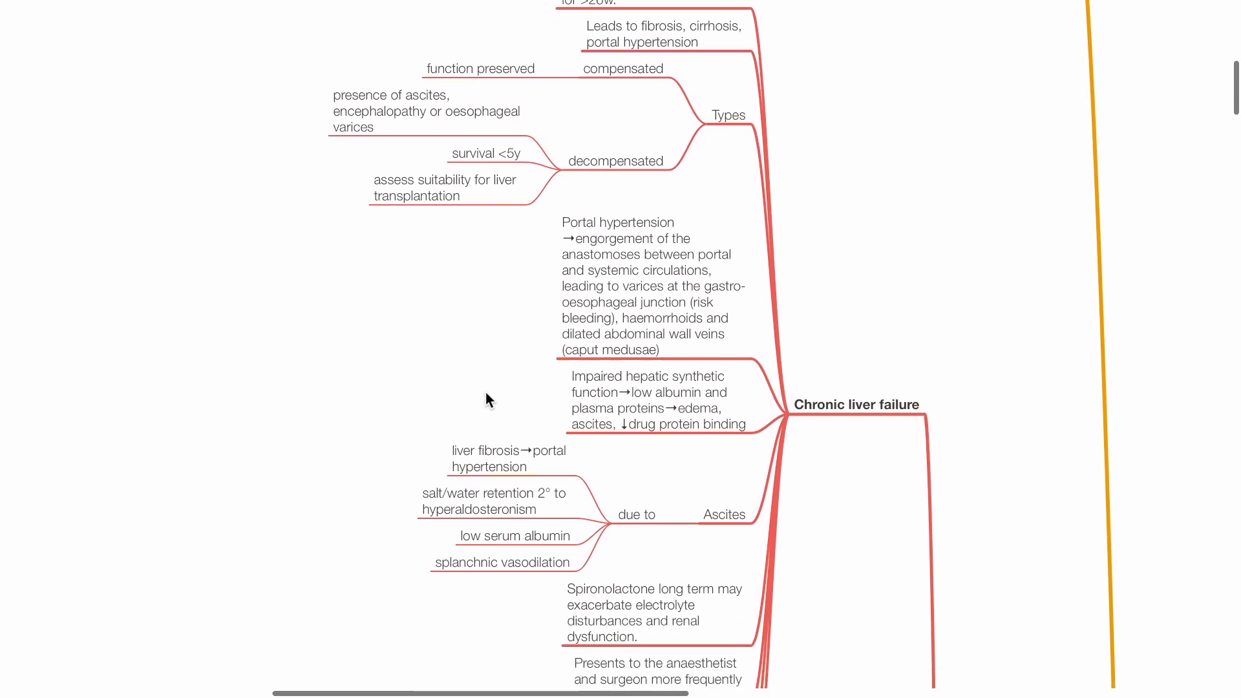
{"action": "scroll", "scroll_direction": "down", "scroll_amount": 3}
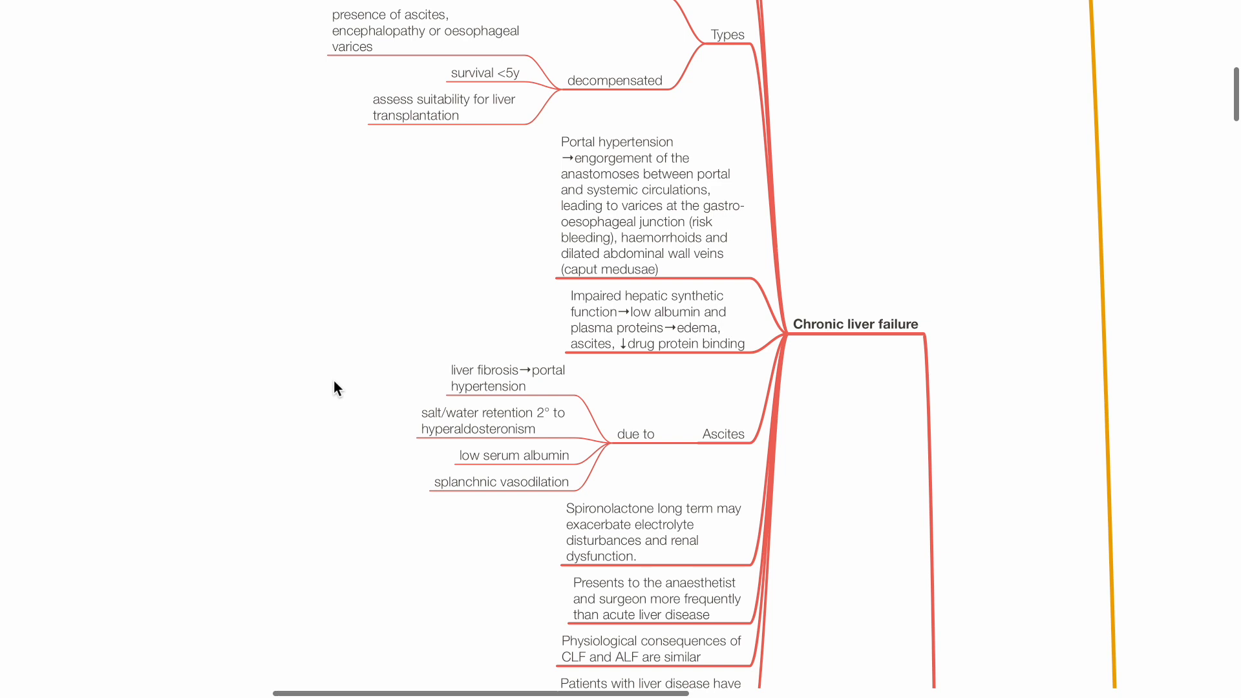
{"action": "mouse_move", "coordinate": [505, 285]}
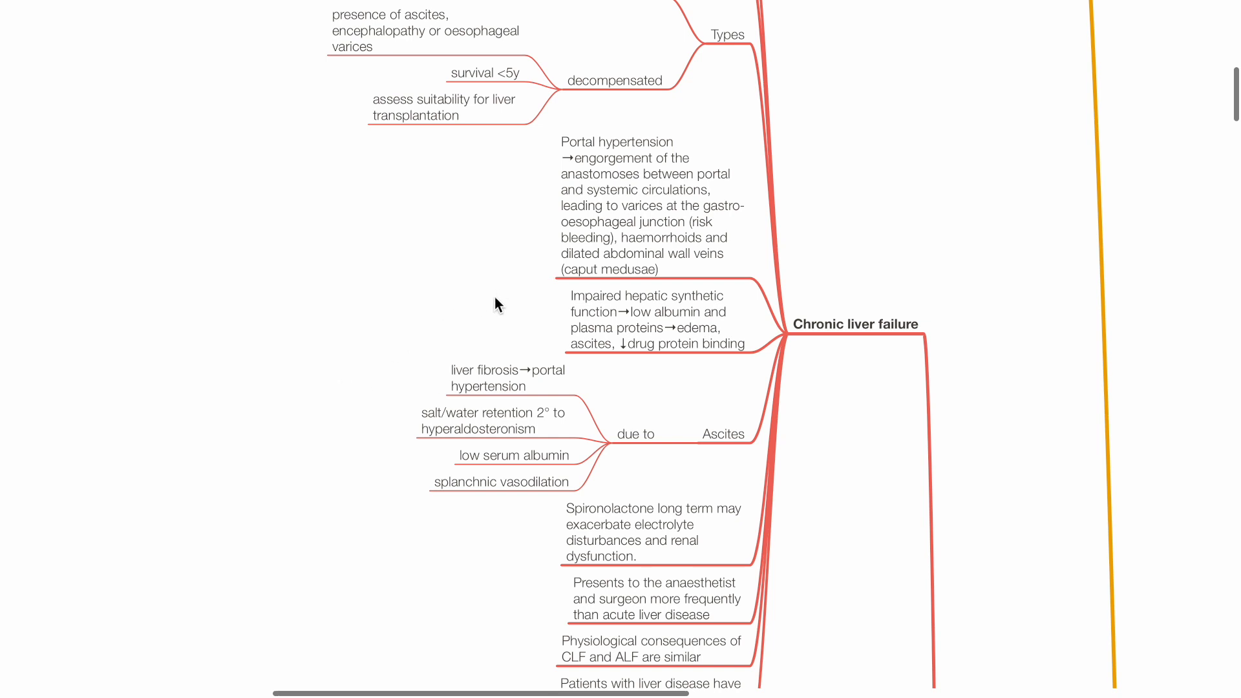
{"action": "mouse_move", "coordinate": [374, 354]}
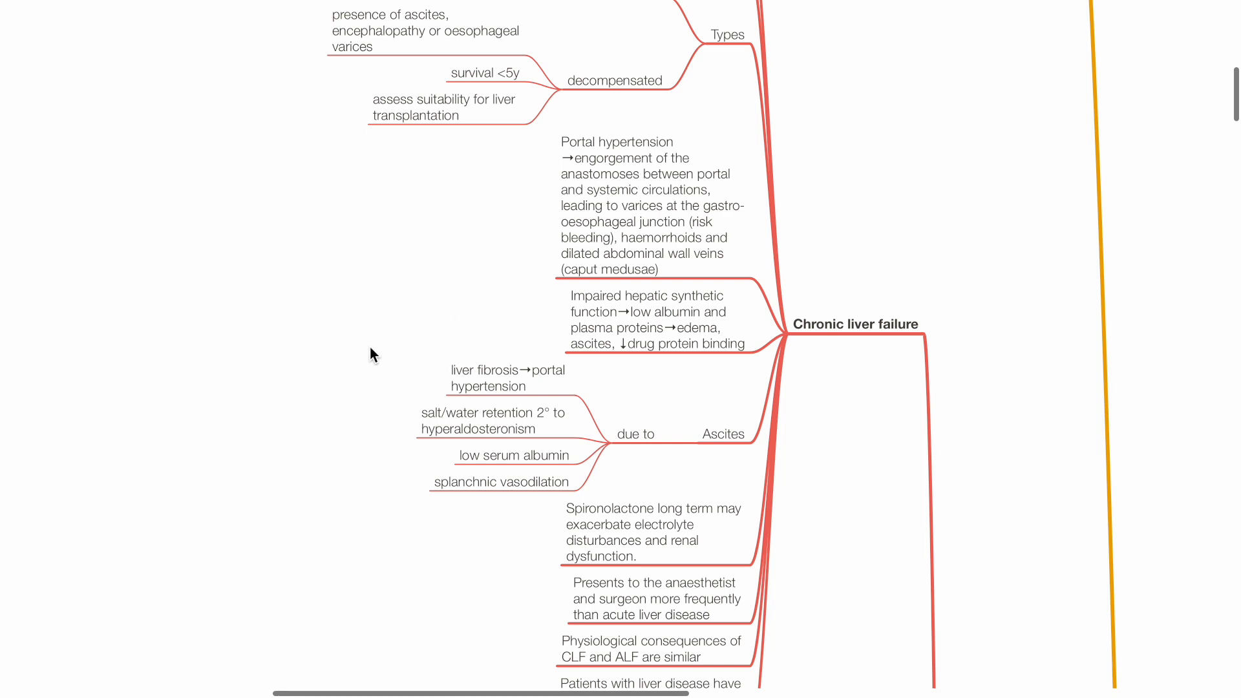
{"action": "scroll", "scroll_direction": "down", "scroll_amount": 3}
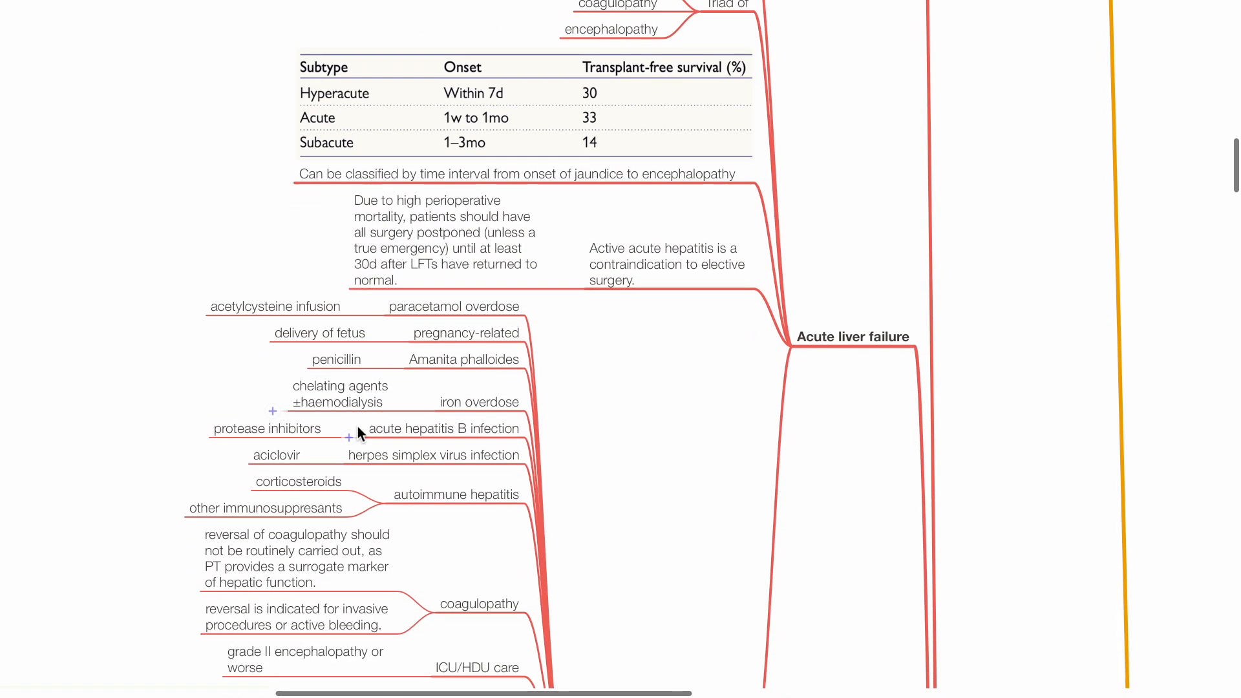
{"action": "scroll", "scroll_direction": "down", "scroll_amount": 3}
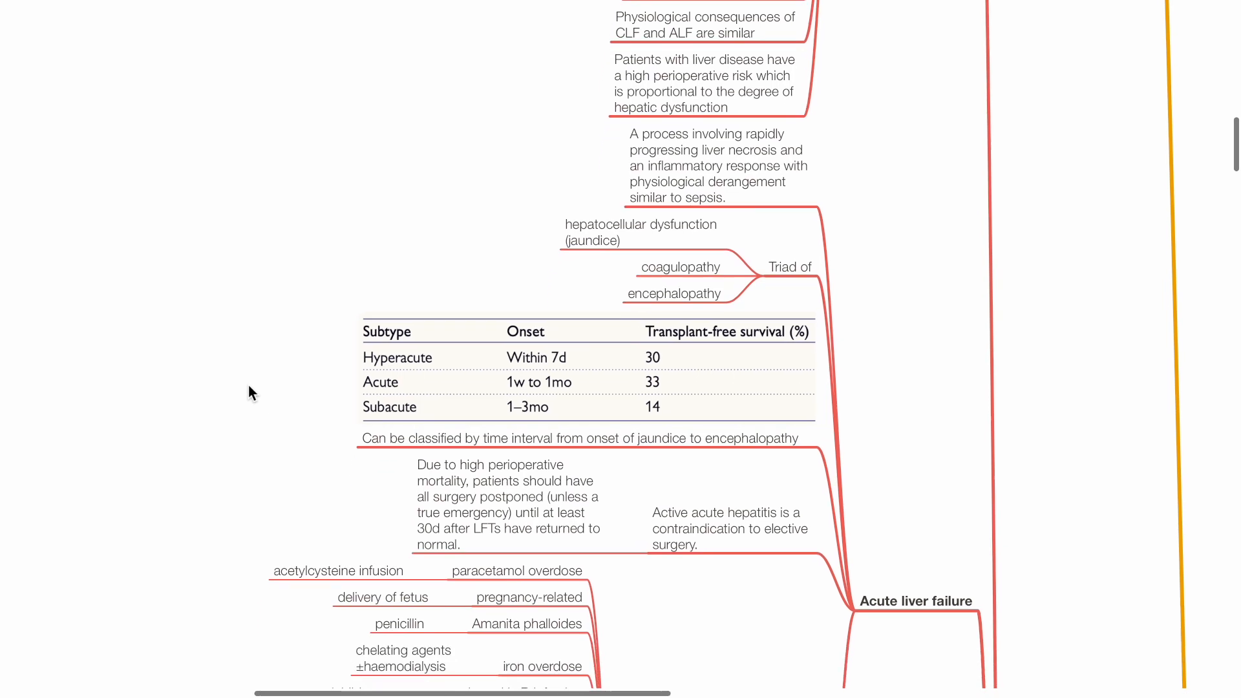
{"action": "scroll", "scroll_direction": "down", "scroll_amount": 3}
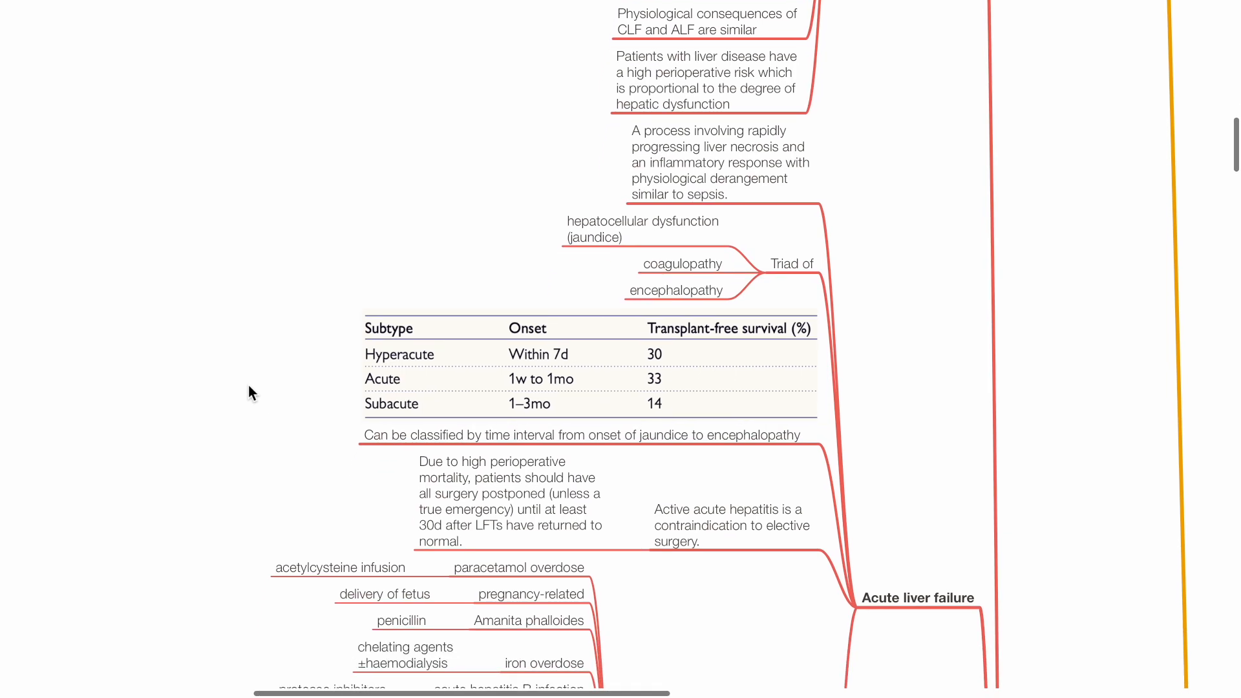
{"action": "scroll", "scroll_direction": "down", "scroll_amount": 3}
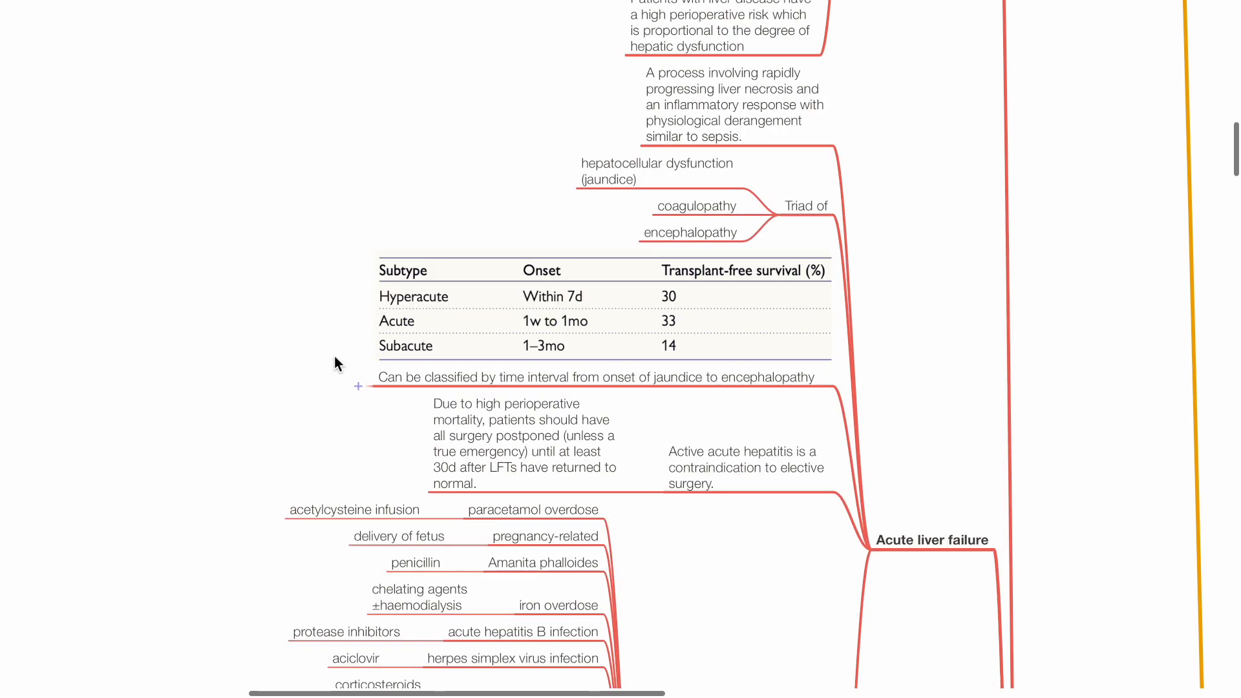
{"action": "mouse_move", "coordinate": [353, 334]}
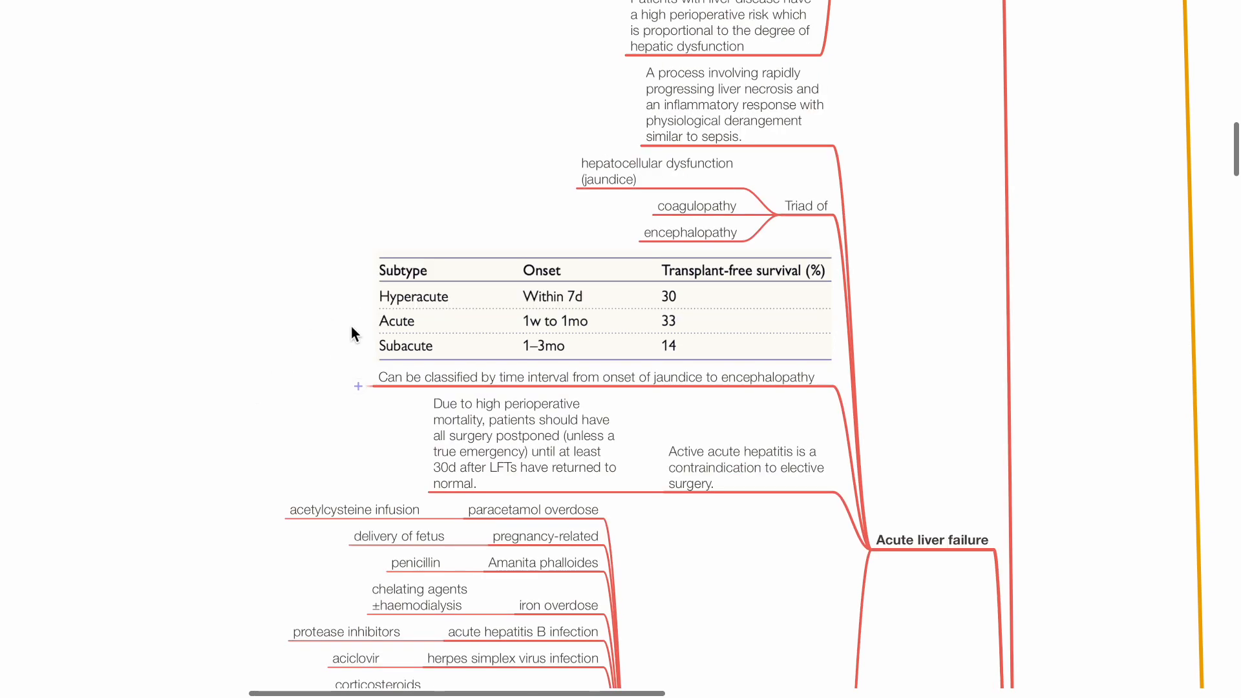
{"action": "mouse_move", "coordinate": [346, 399]}
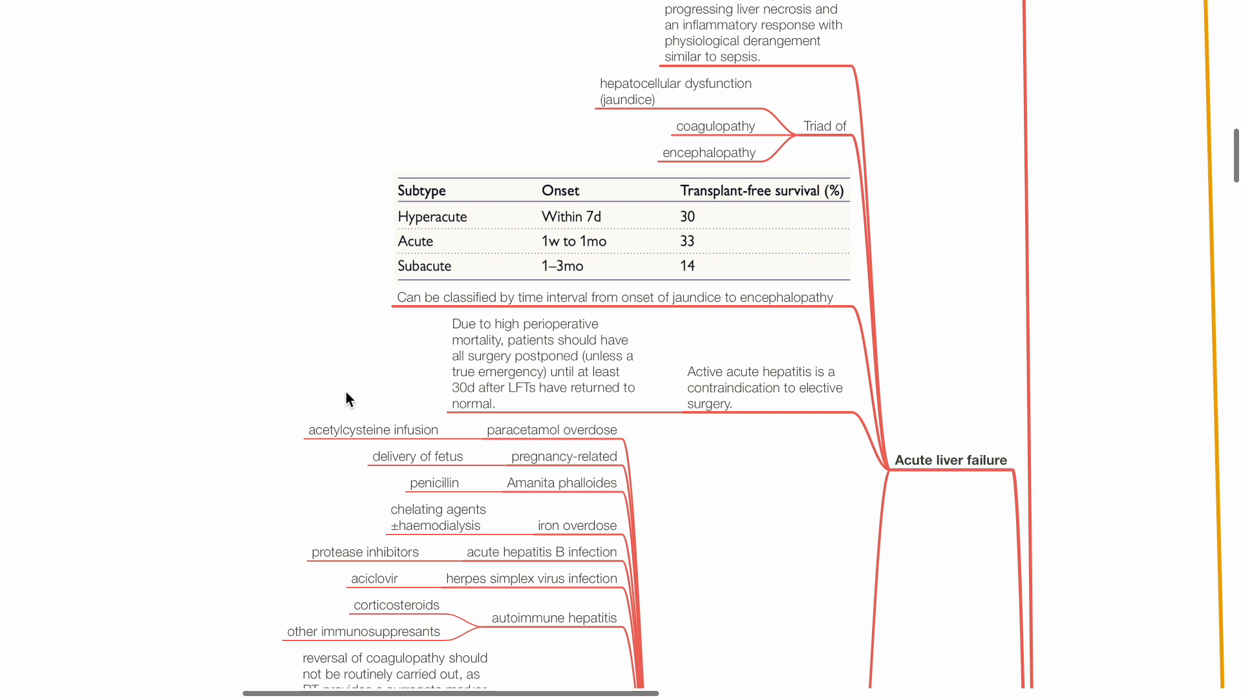
{"action": "mouse_move", "coordinate": [233, 528]}
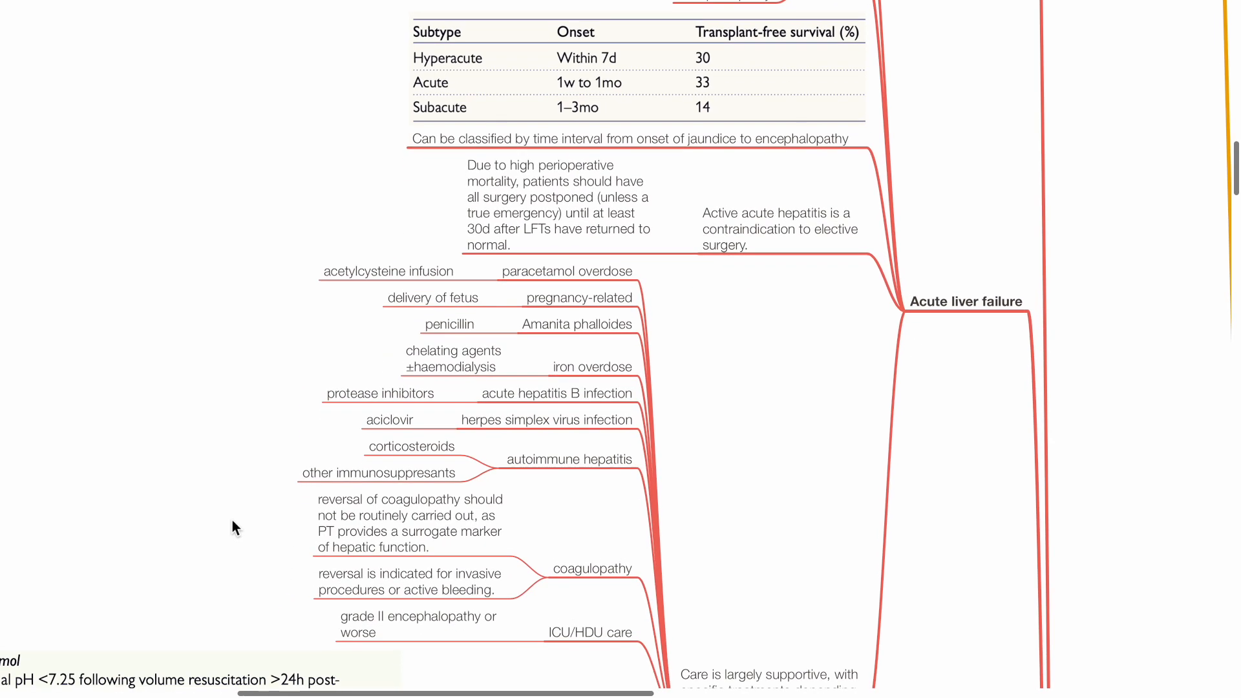
{"action": "scroll", "scroll_direction": "down", "scroll_amount": 3}
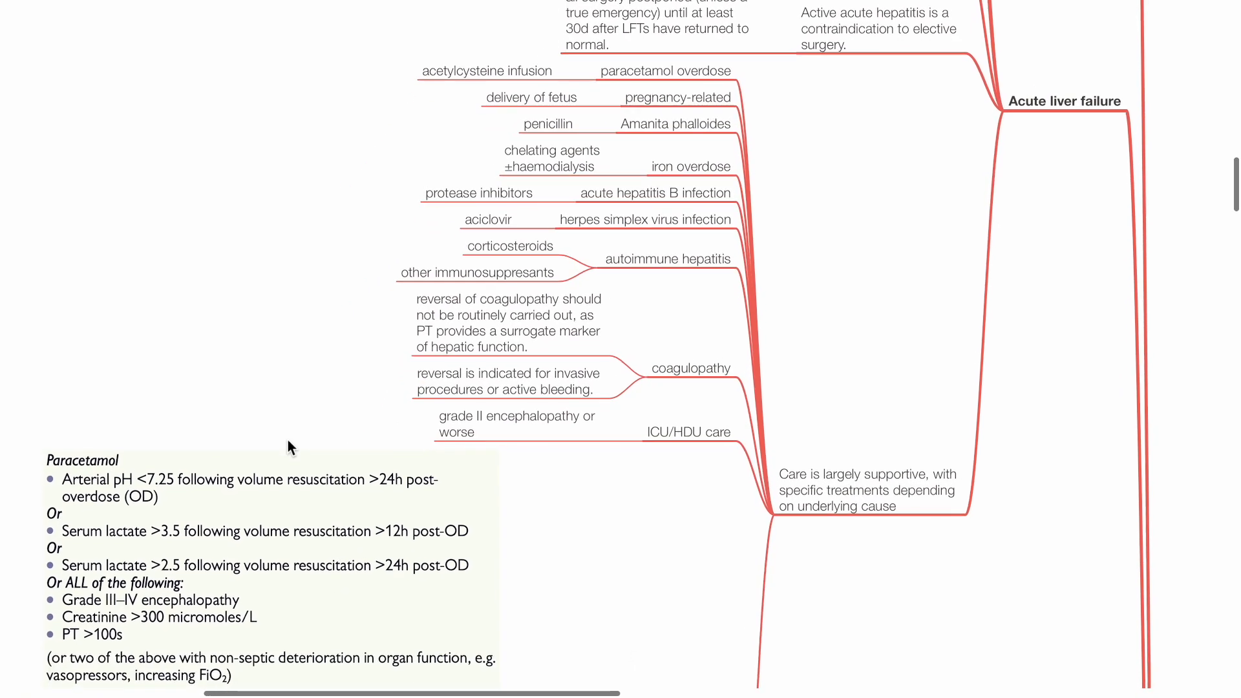
{"action": "scroll", "scroll_direction": "down", "scroll_amount": 3}
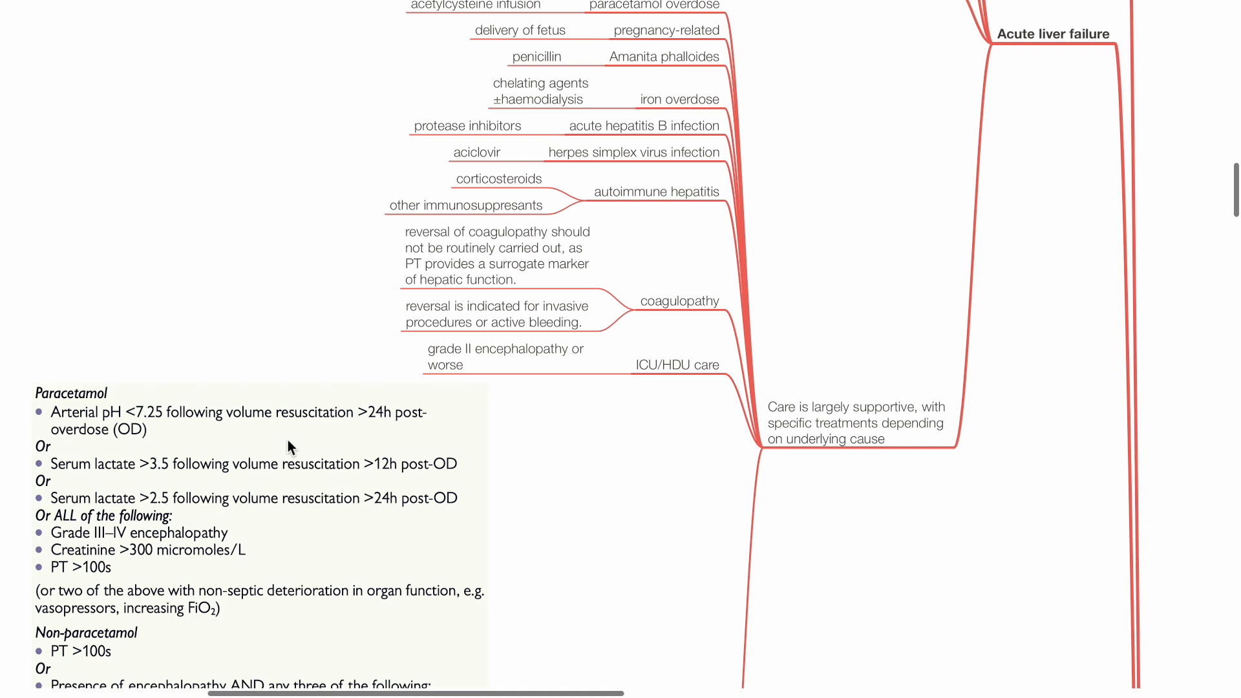
{"action": "scroll", "scroll_direction": "down", "scroll_amount": 3}
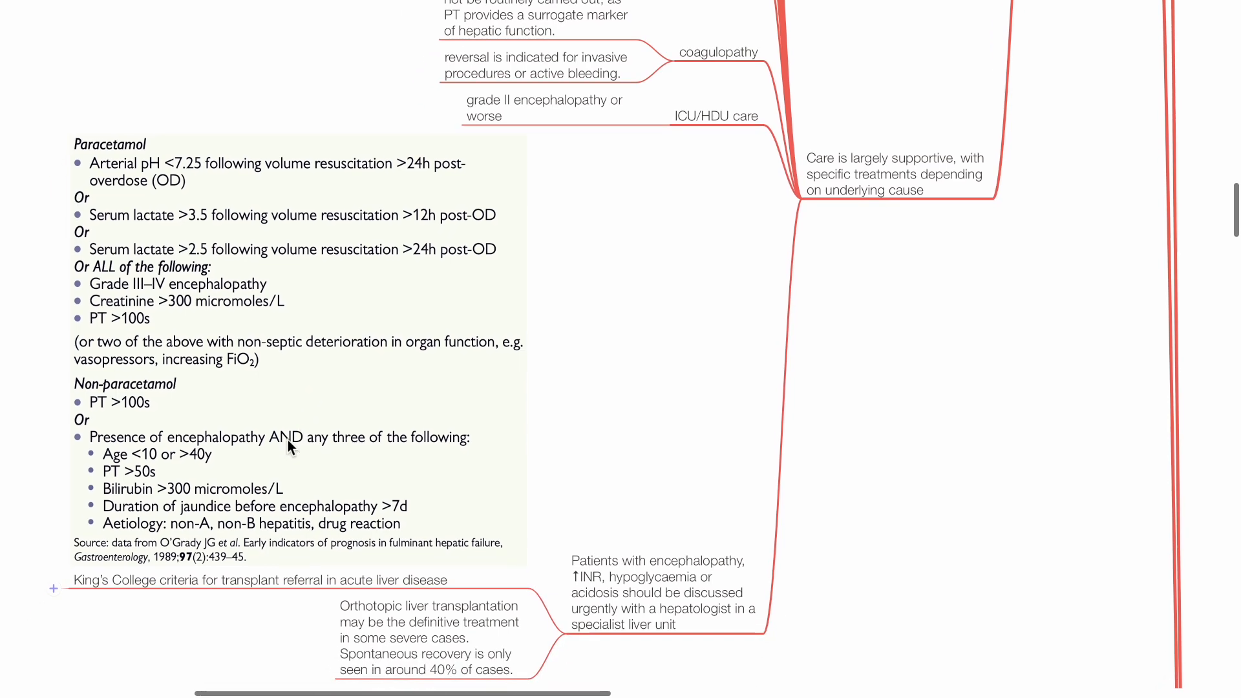
{"action": "scroll", "scroll_direction": "down", "scroll_amount": 3}
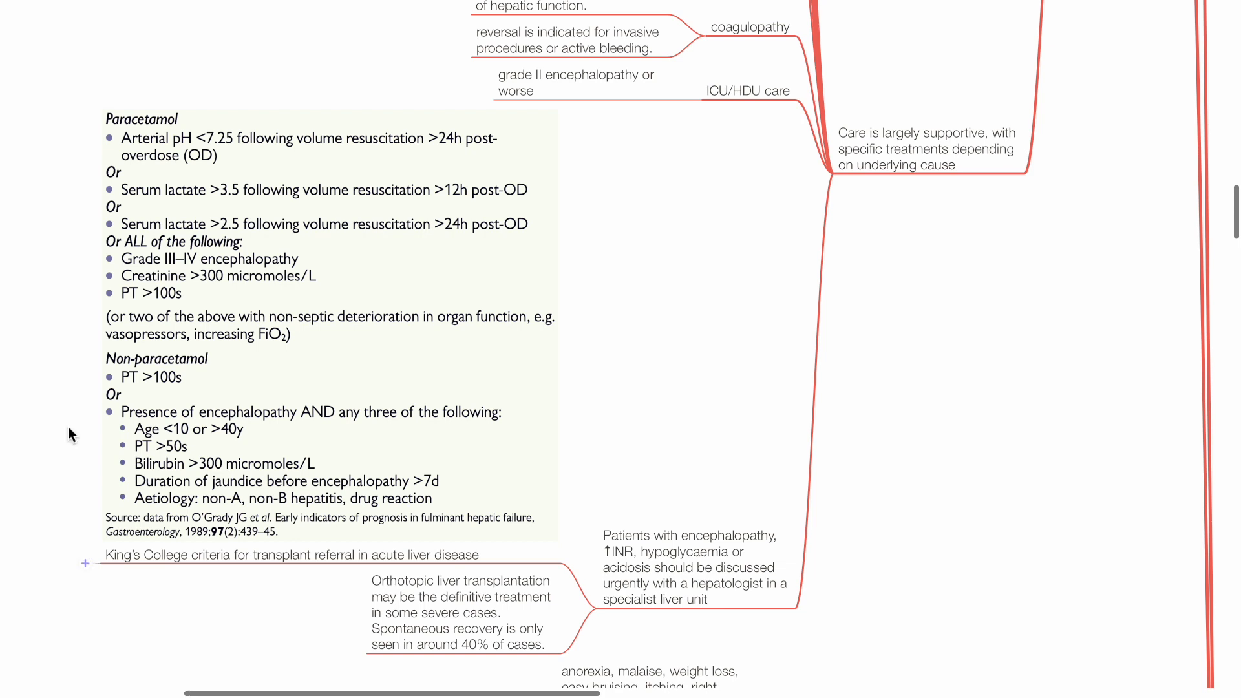
{"action": "mouse_move", "coordinate": [64, 567]}
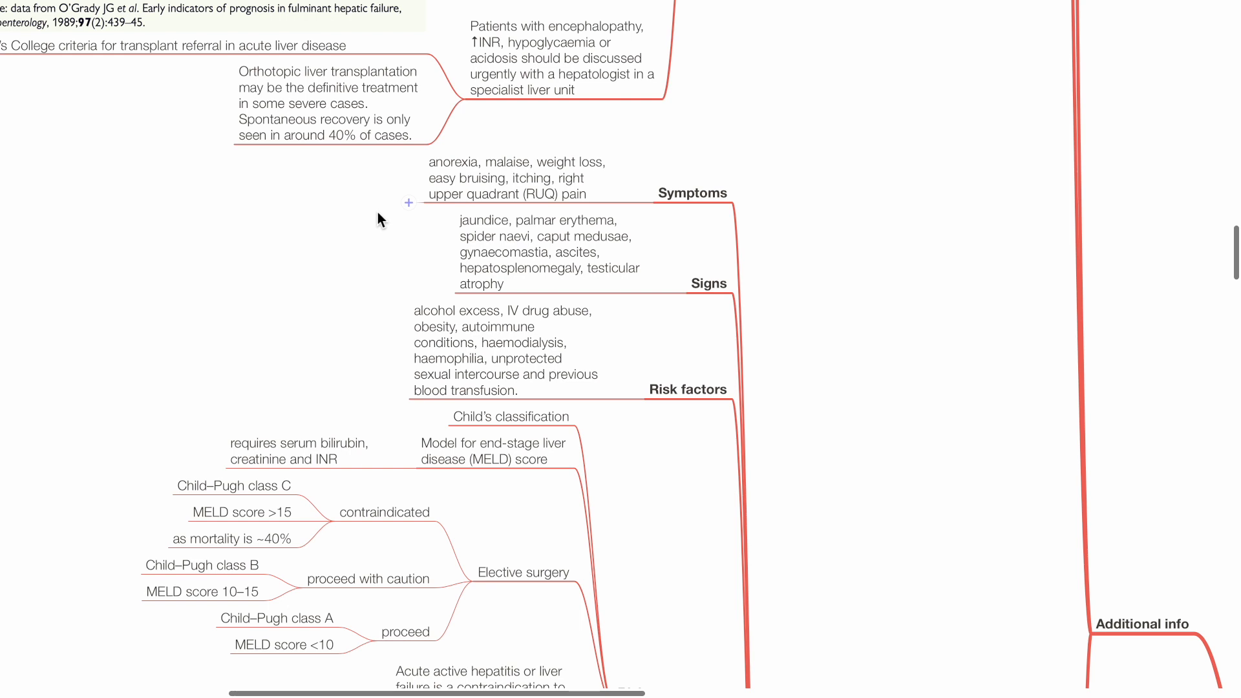
{"action": "mouse_move", "coordinate": [367, 235]}
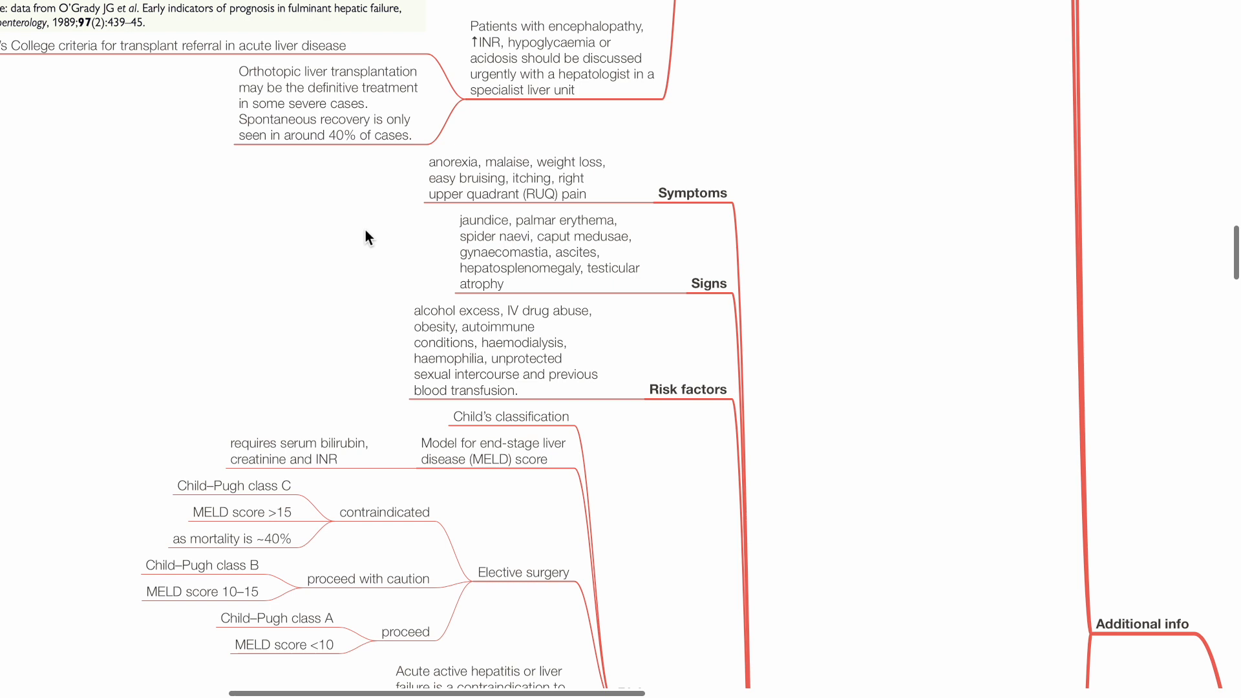
{"action": "mouse_move", "coordinate": [384, 240]}
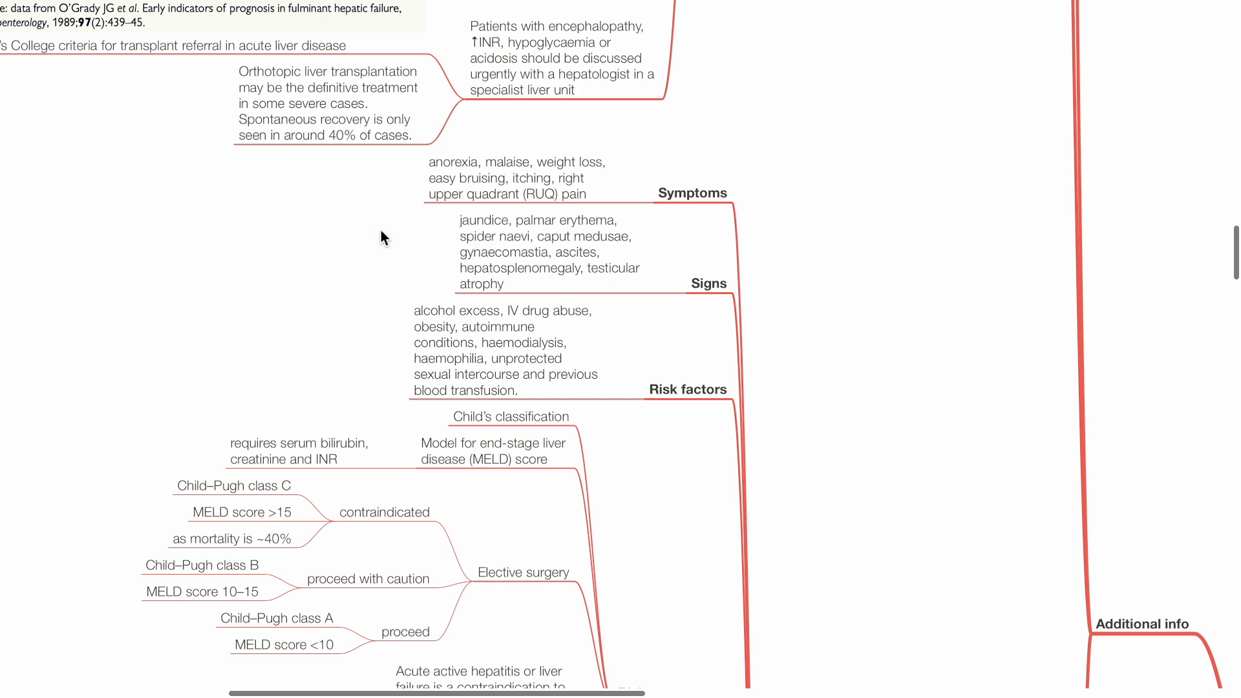
{"action": "mouse_move", "coordinate": [353, 296]}
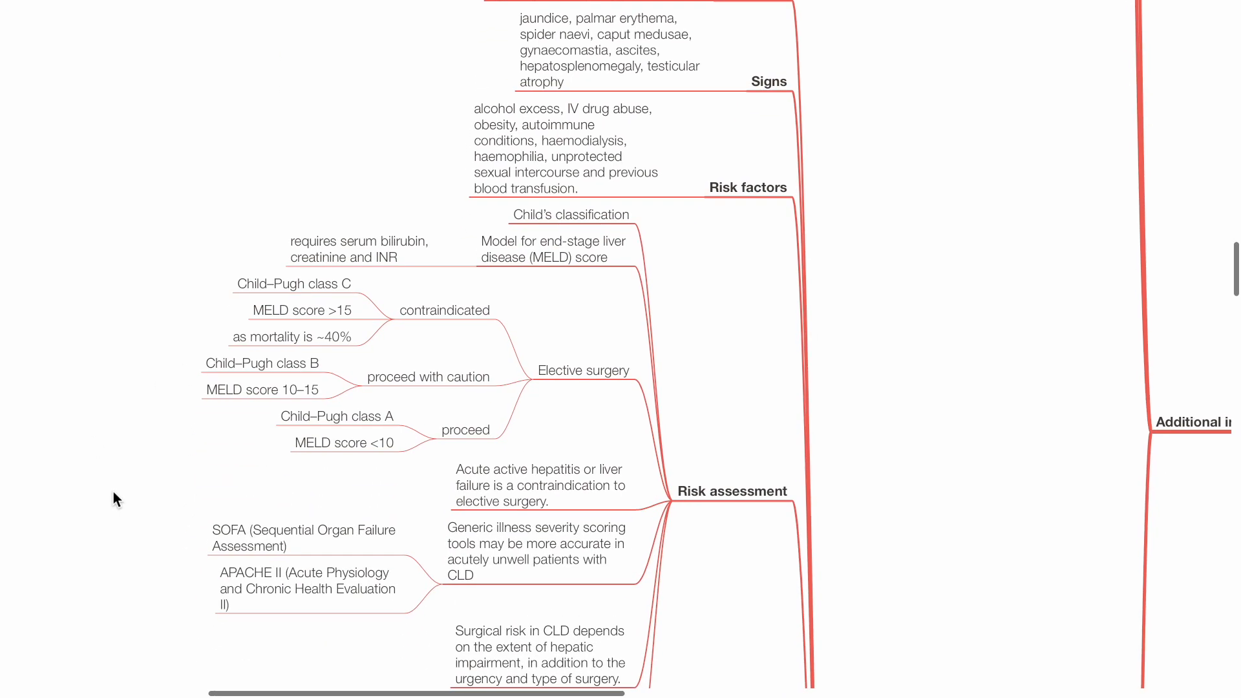
{"action": "scroll", "scroll_direction": "down", "scroll_amount": 3}
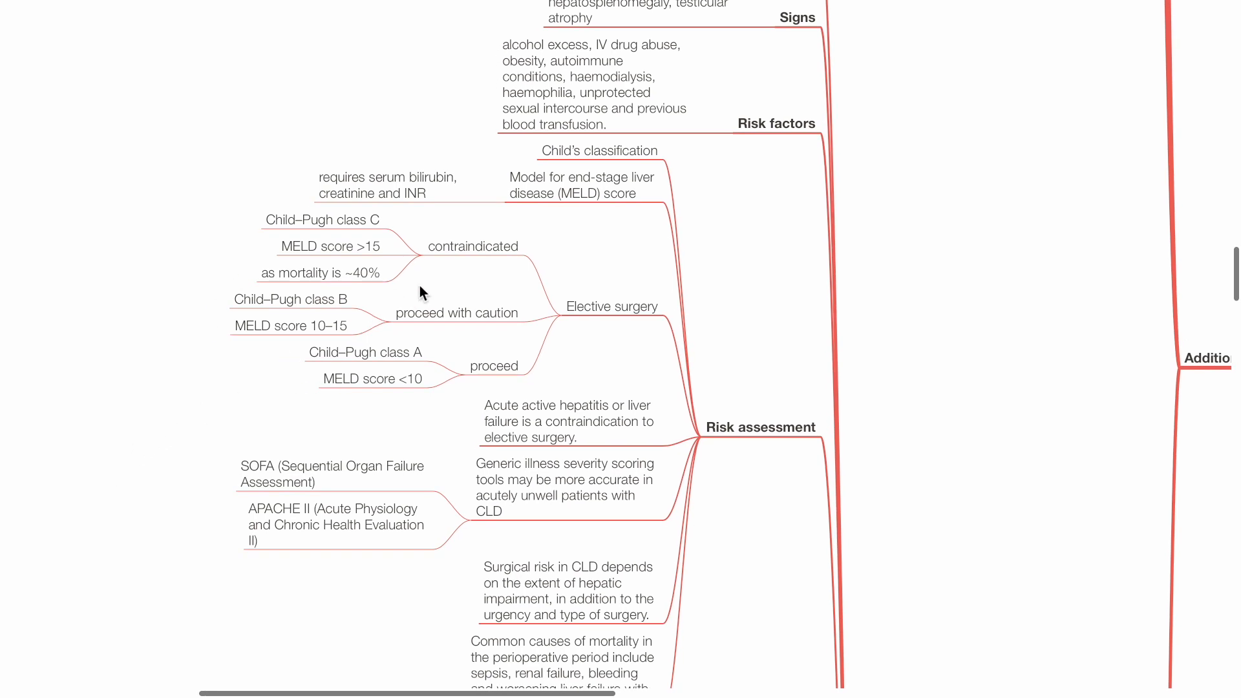
{"action": "mouse_move", "coordinate": [550, 218]}
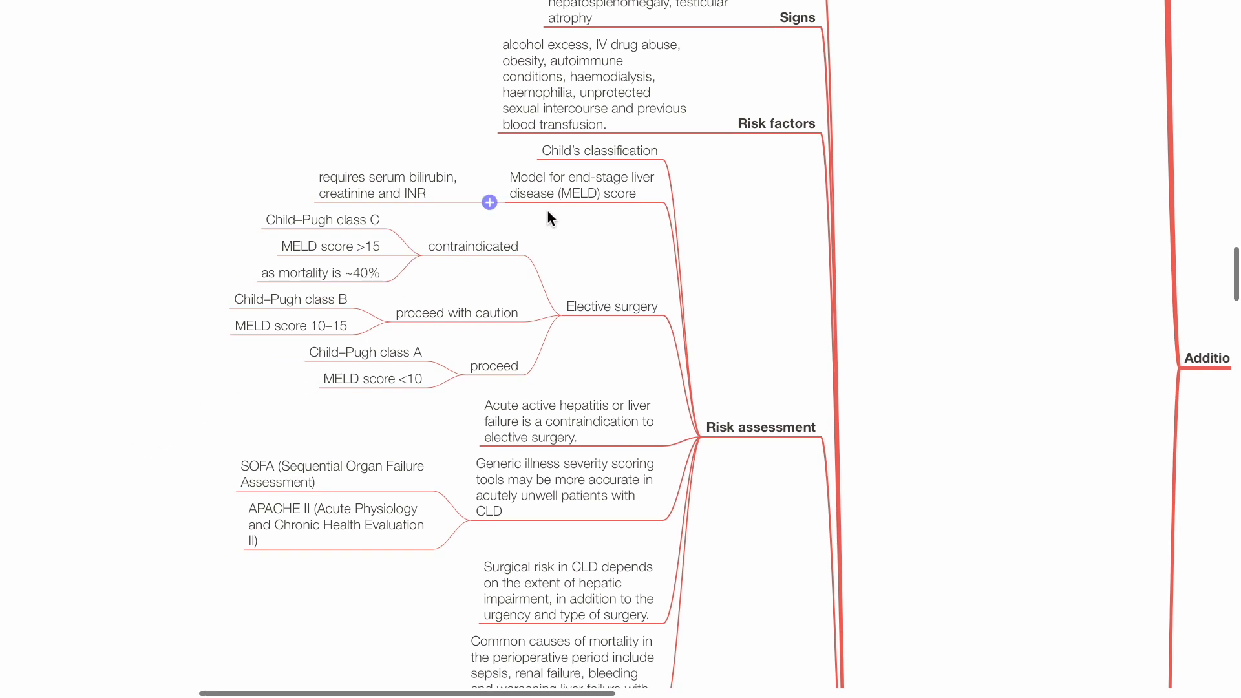
{"action": "mouse_move", "coordinate": [557, 223]}
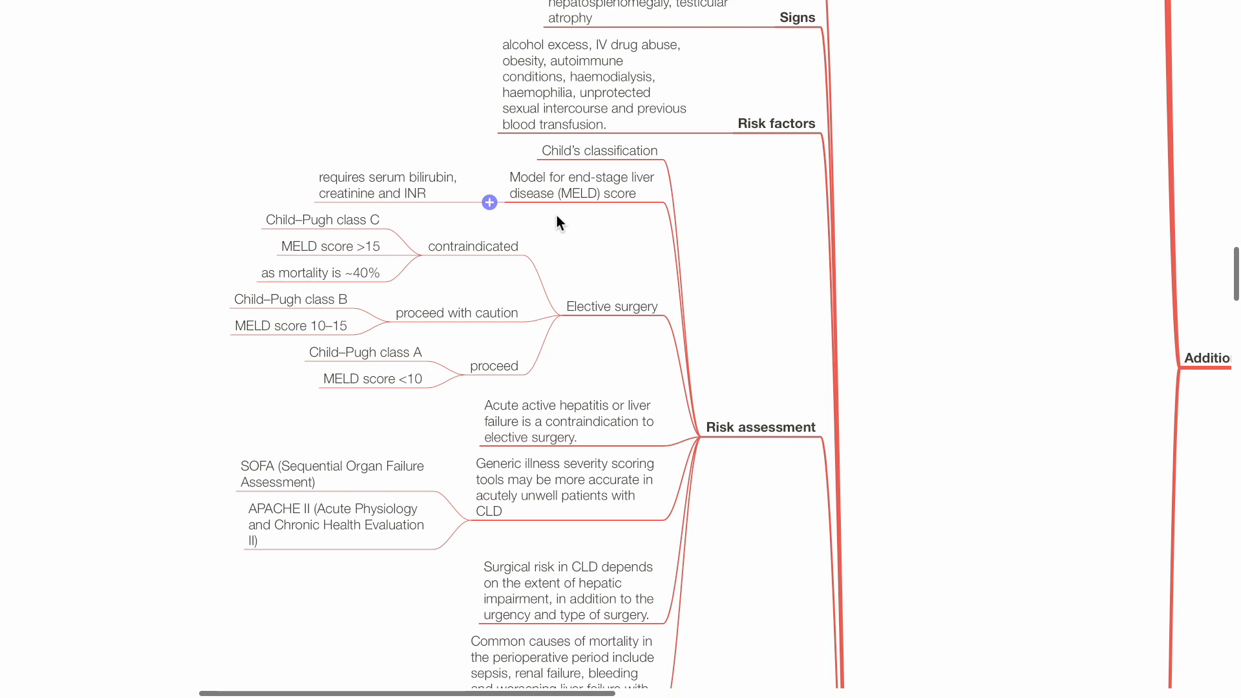
{"action": "mouse_move", "coordinate": [568, 228]}
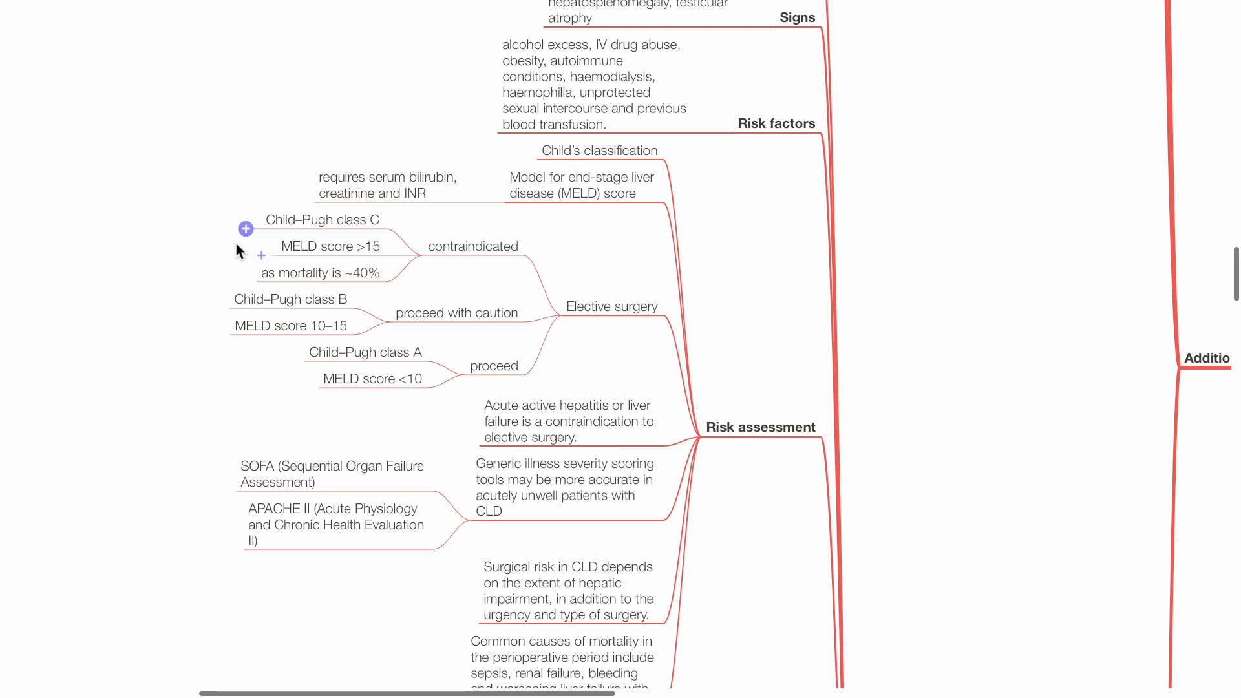
{"action": "mouse_move", "coordinate": [486, 372]}
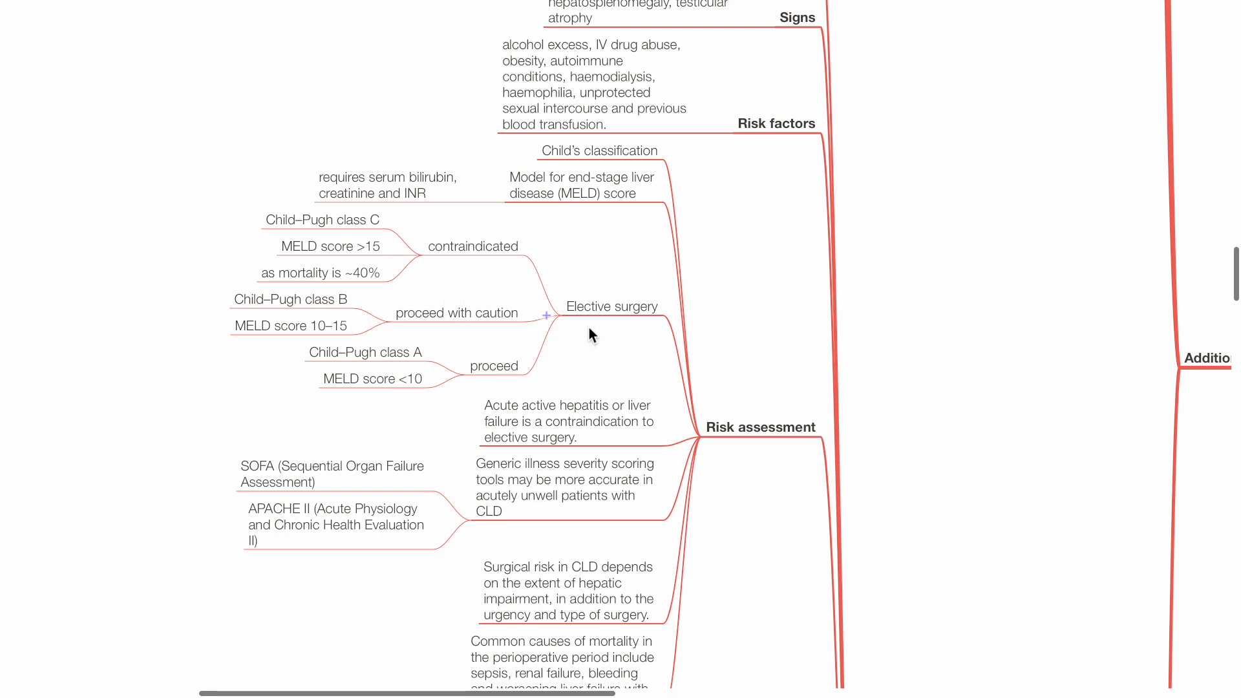
{"action": "scroll", "scroll_direction": "down", "scroll_amount": 3}
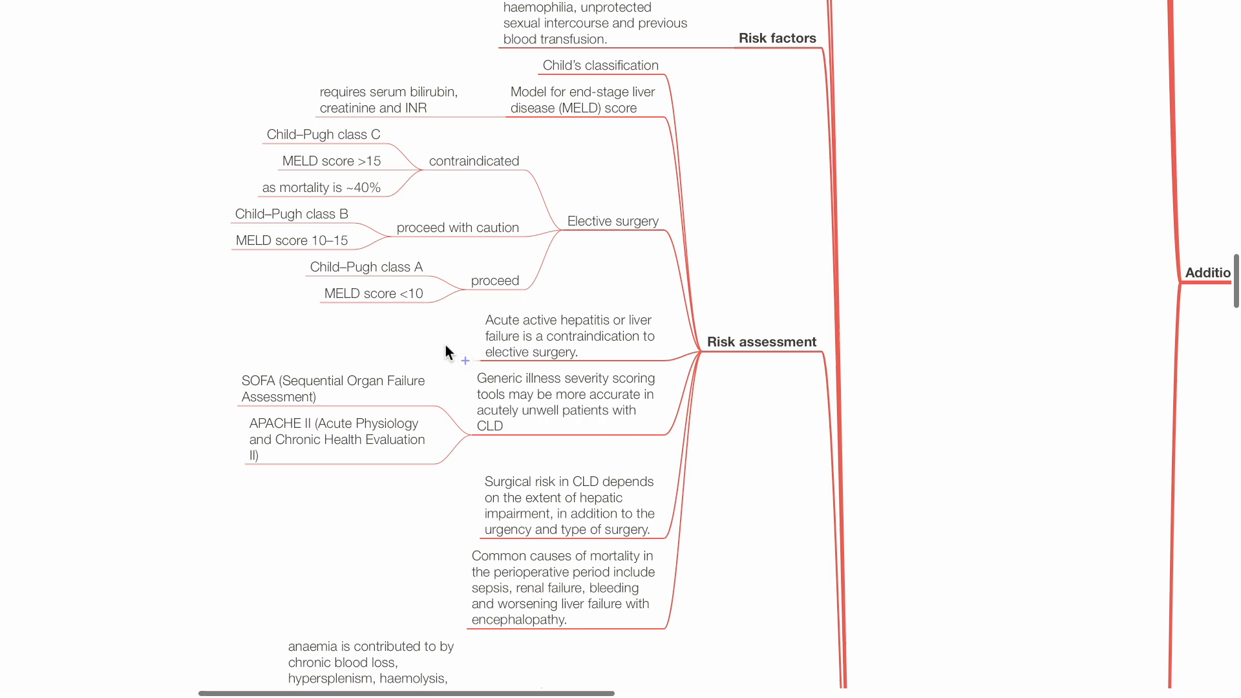
{"action": "scroll", "scroll_direction": "down", "scroll_amount": 3}
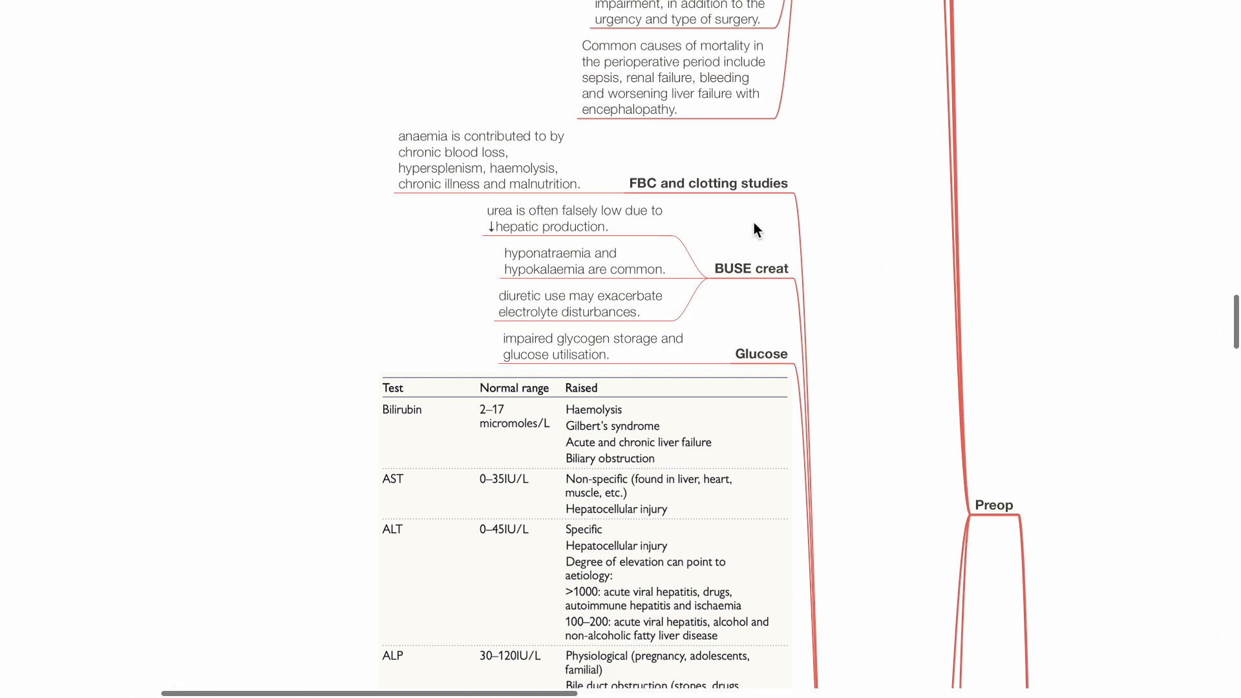
{"action": "mouse_move", "coordinate": [742, 224]}
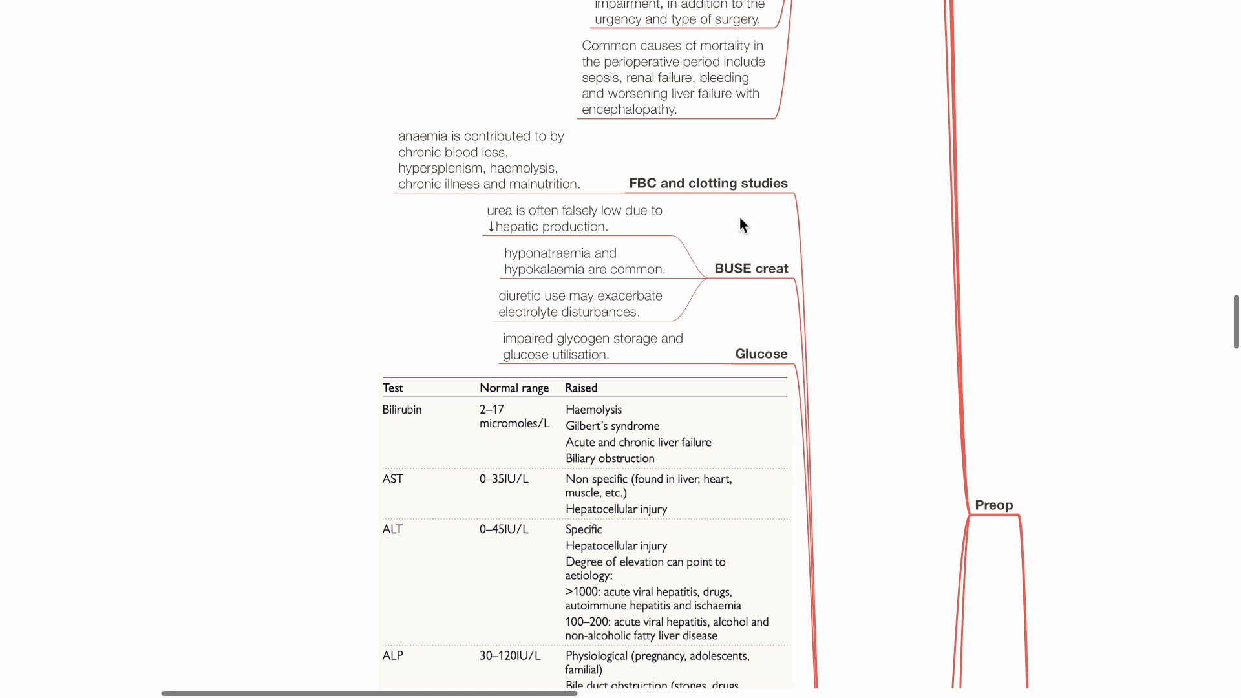
{"action": "mouse_move", "coordinate": [752, 320]}
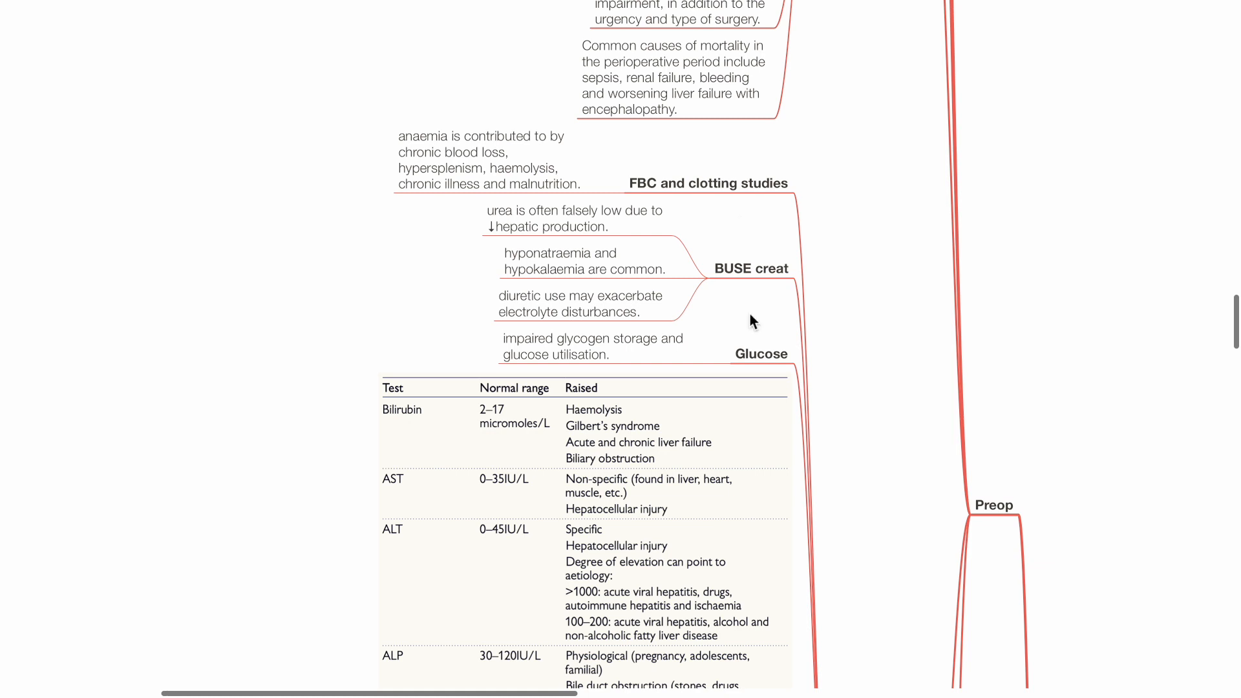
{"action": "scroll", "scroll_direction": "down", "scroll_amount": 3}
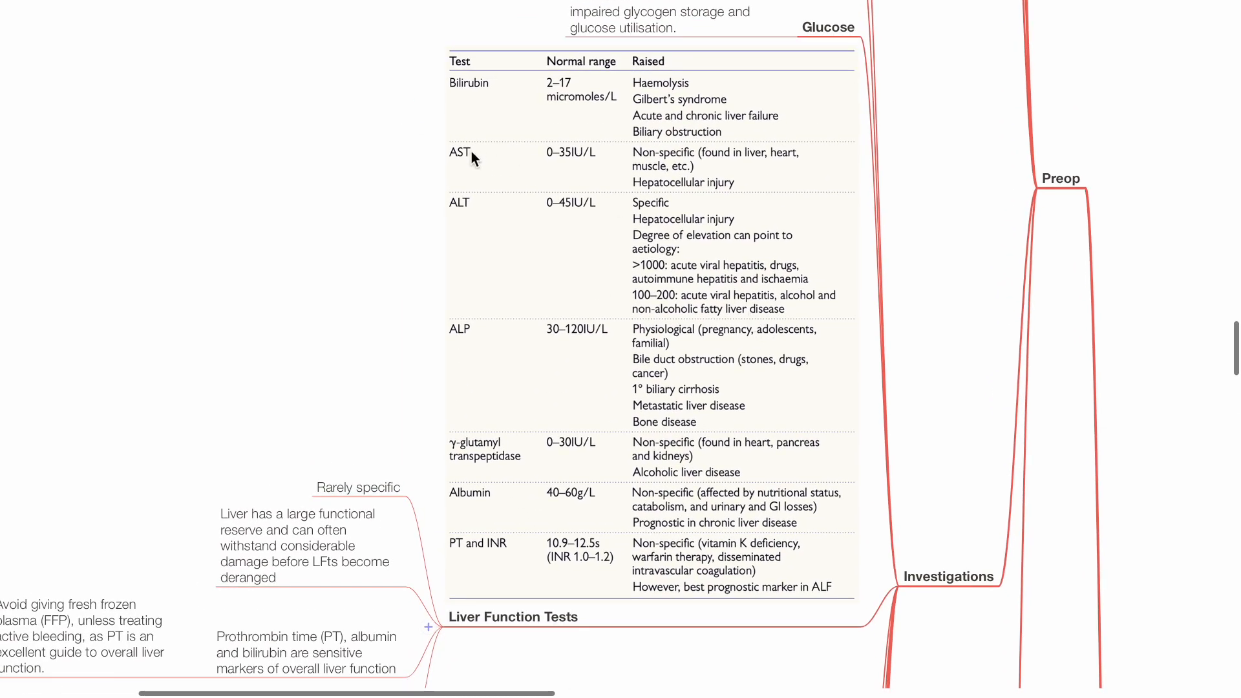
{"action": "scroll", "scroll_direction": "down", "scroll_amount": 3}
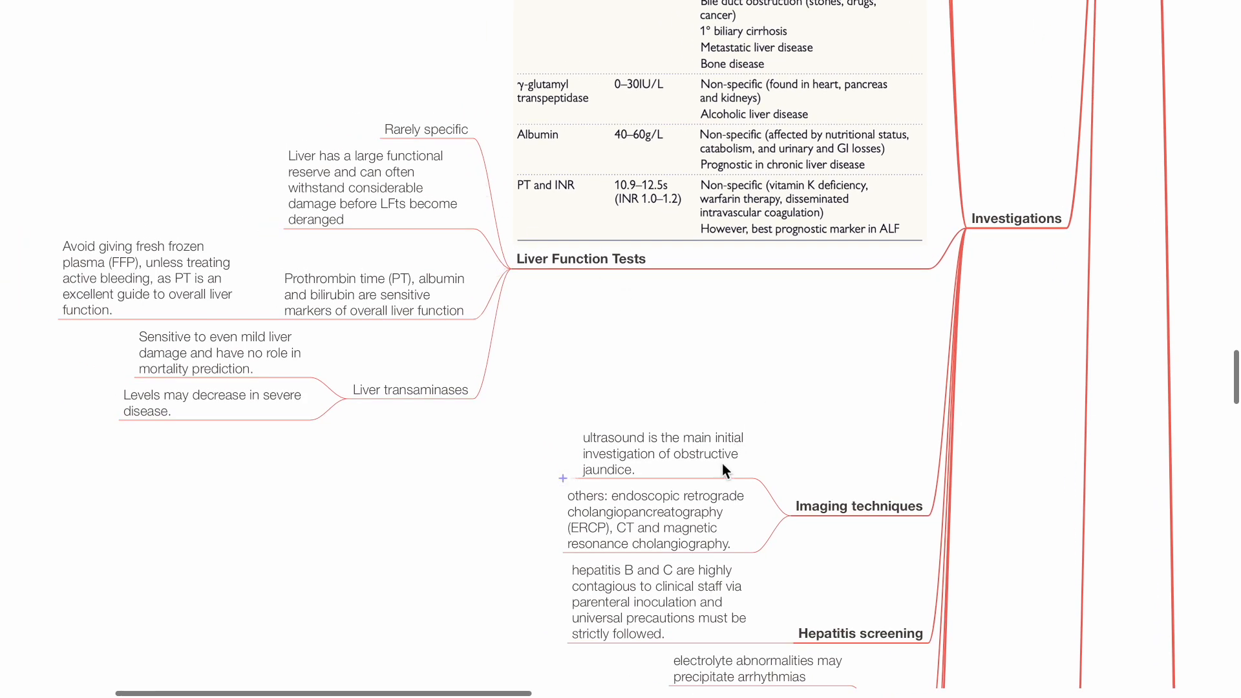
{"action": "scroll", "scroll_direction": "down", "scroll_amount": 3}
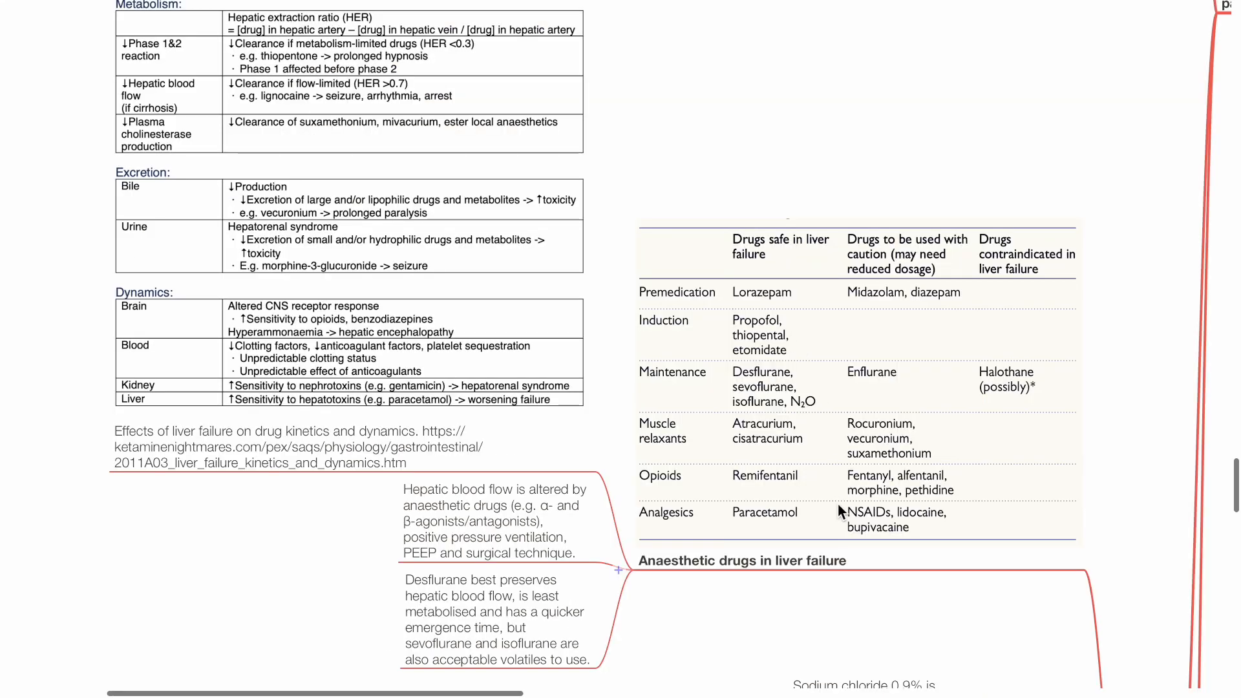
{"action": "mouse_move", "coordinate": [840, 626]}
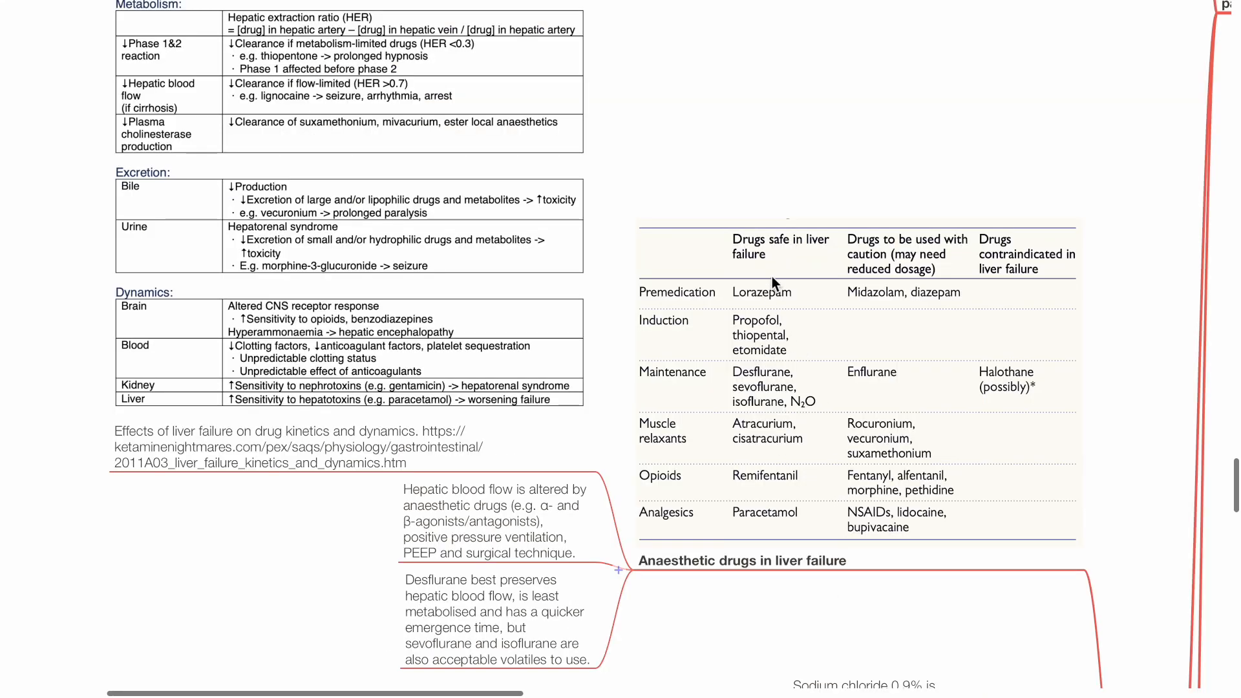
{"action": "mouse_move", "coordinate": [789, 319]}
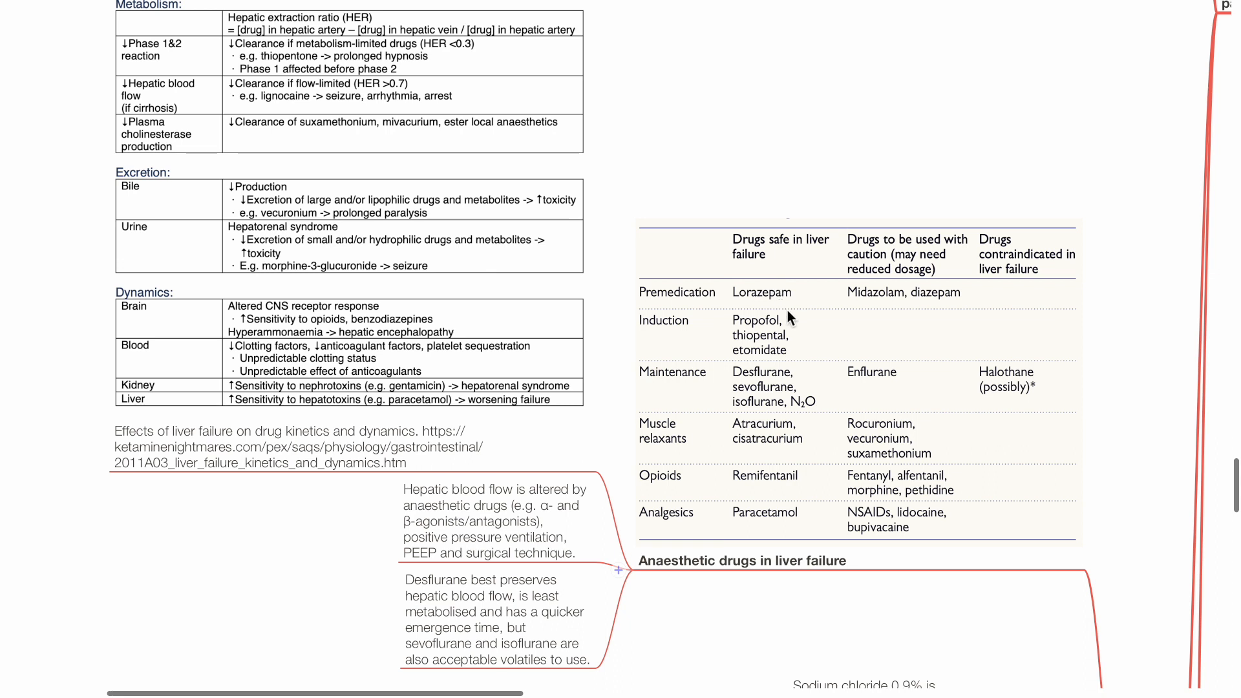
{"action": "mouse_move", "coordinate": [792, 344]}
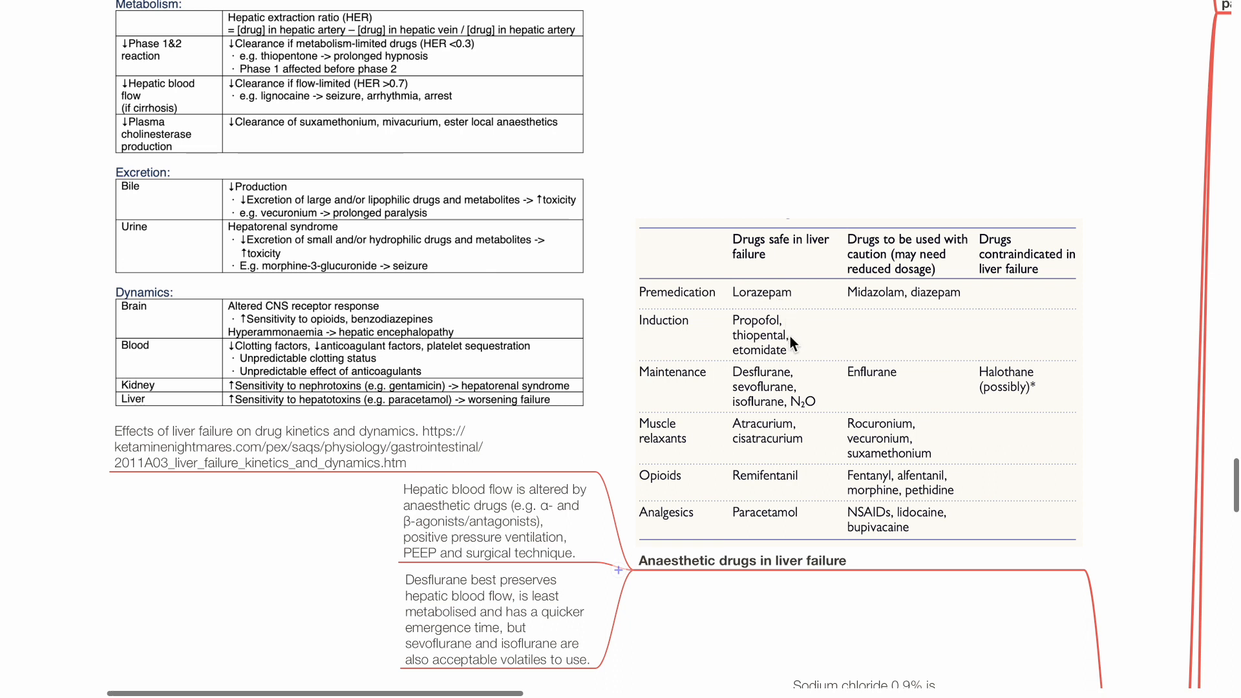
{"action": "mouse_move", "coordinate": [801, 378]}
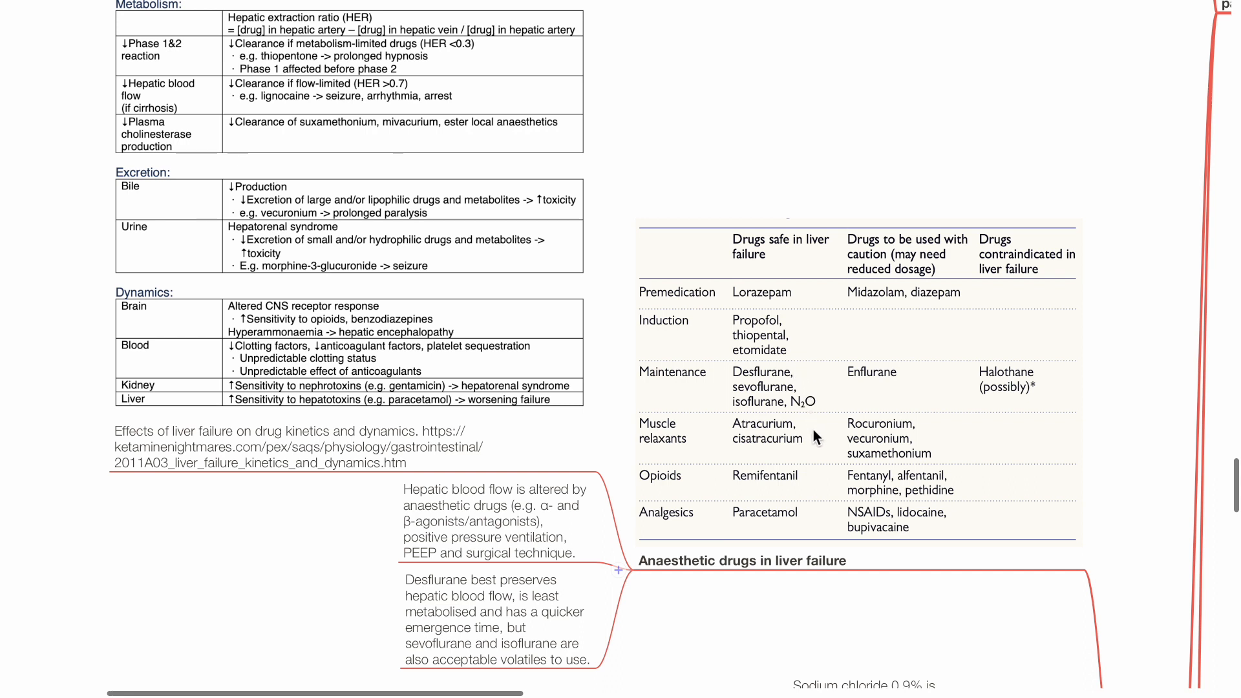
{"action": "mouse_move", "coordinate": [815, 444]}
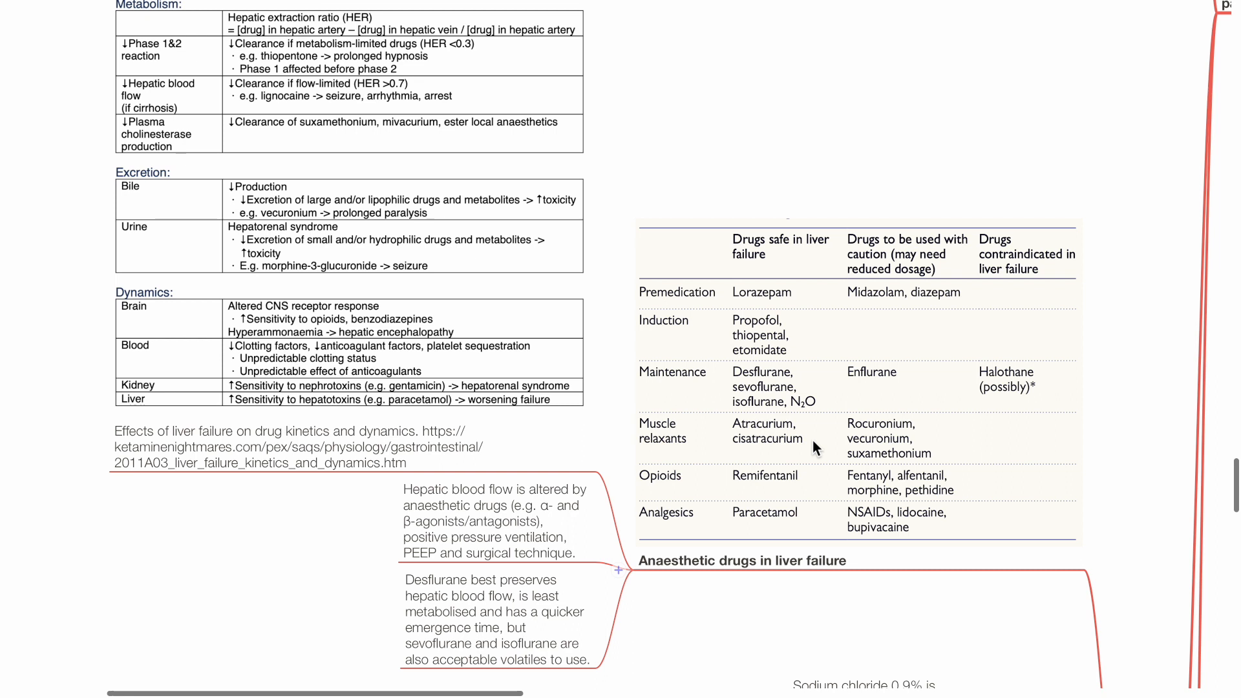
{"action": "mouse_move", "coordinate": [815, 529]}
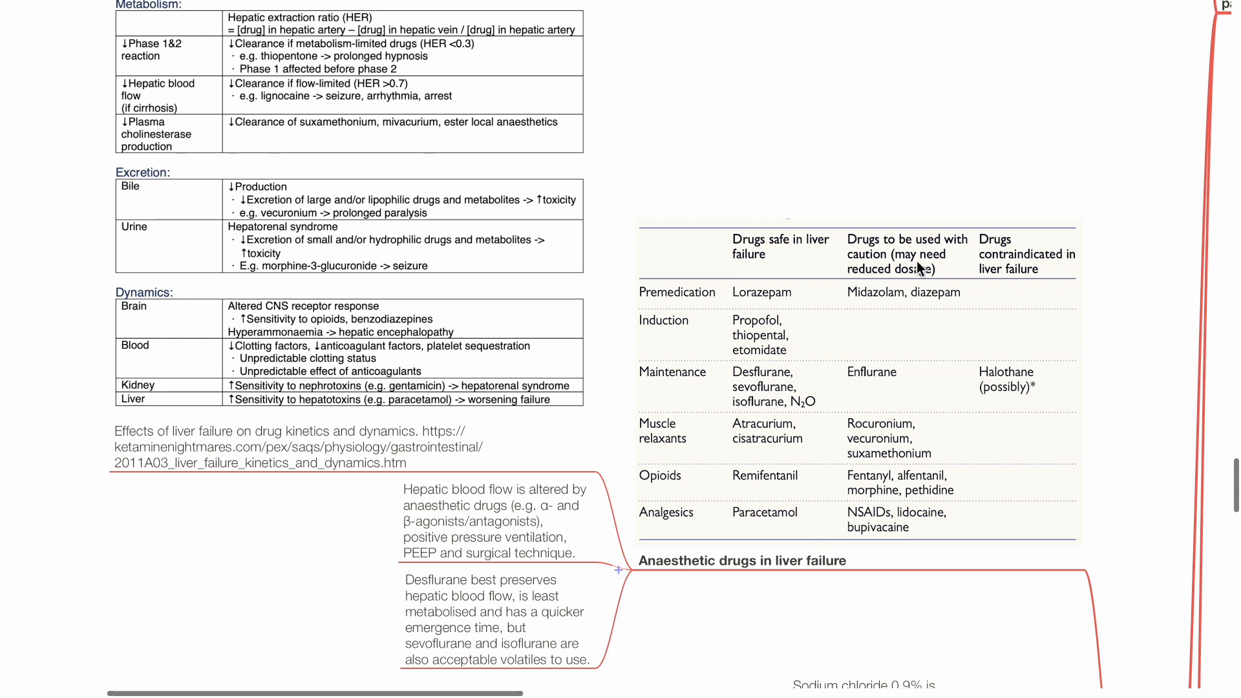
{"action": "mouse_move", "coordinate": [937, 304]}
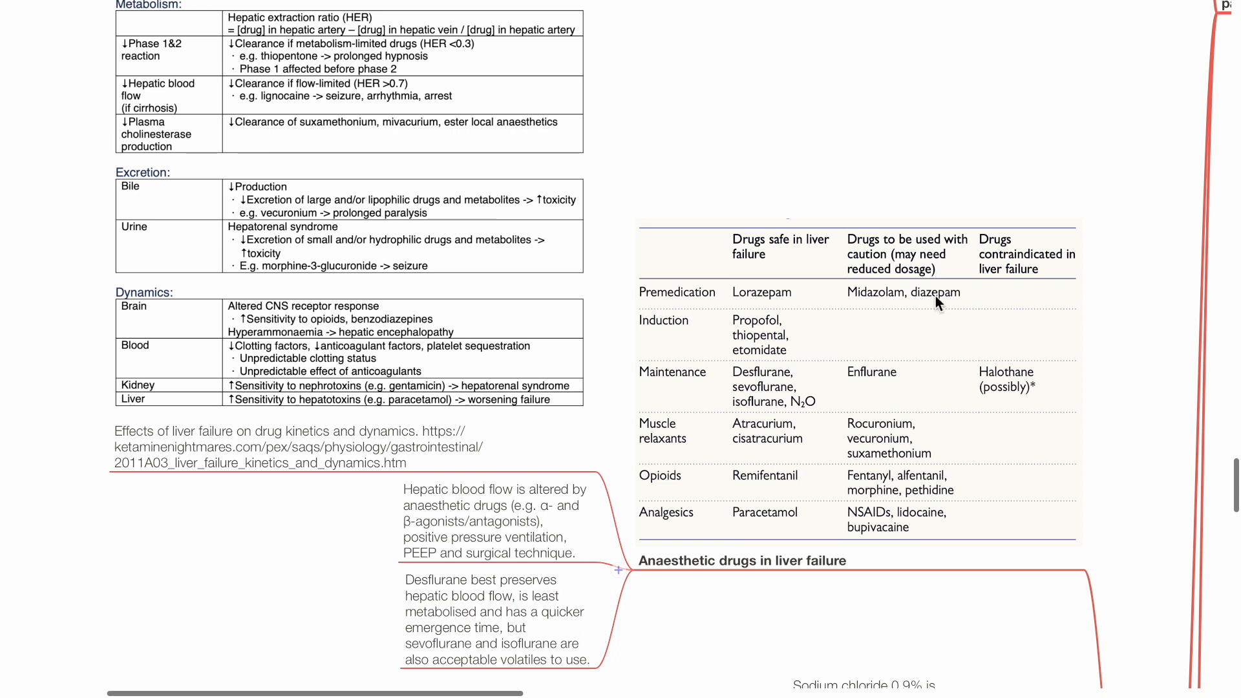
{"action": "mouse_move", "coordinate": [932, 389]}
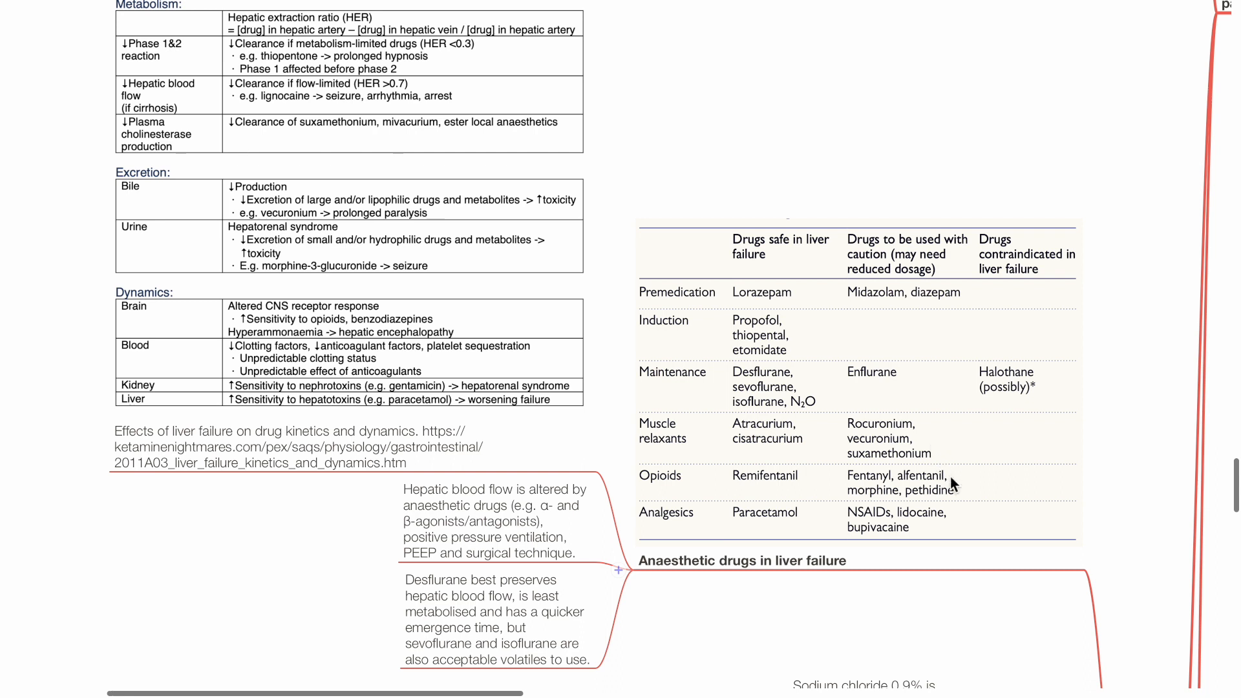
{"action": "mouse_move", "coordinate": [962, 522]}
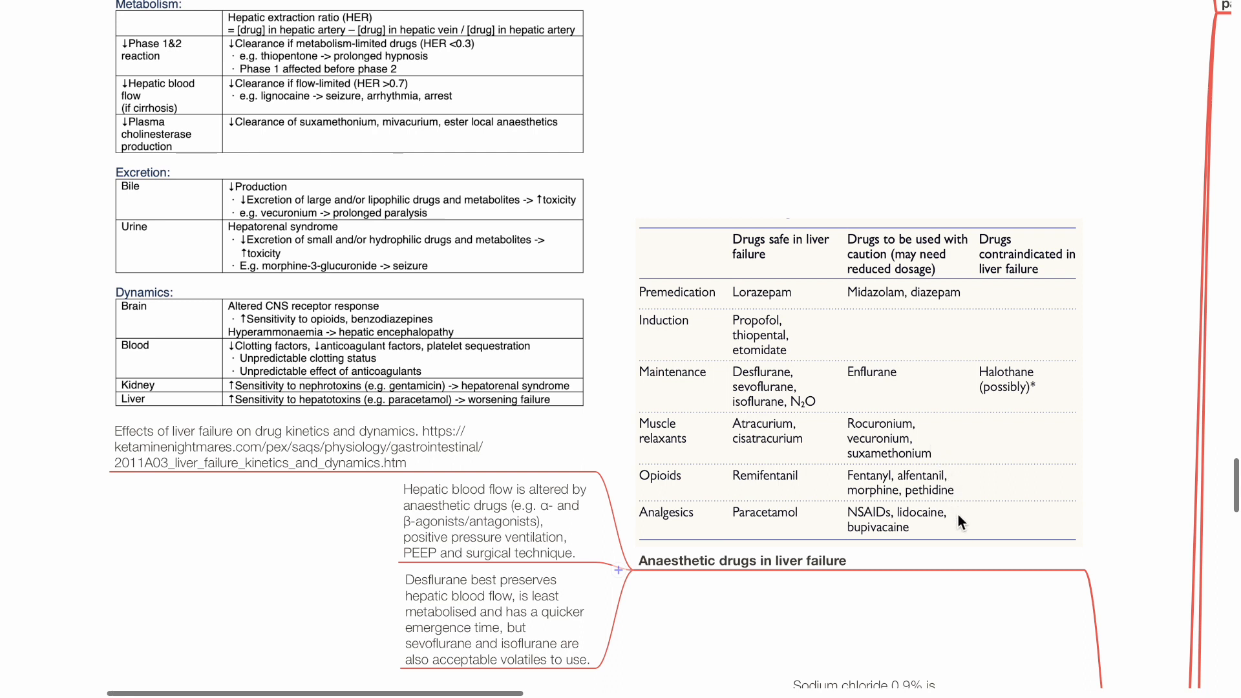
{"action": "mouse_move", "coordinate": [961, 546]}
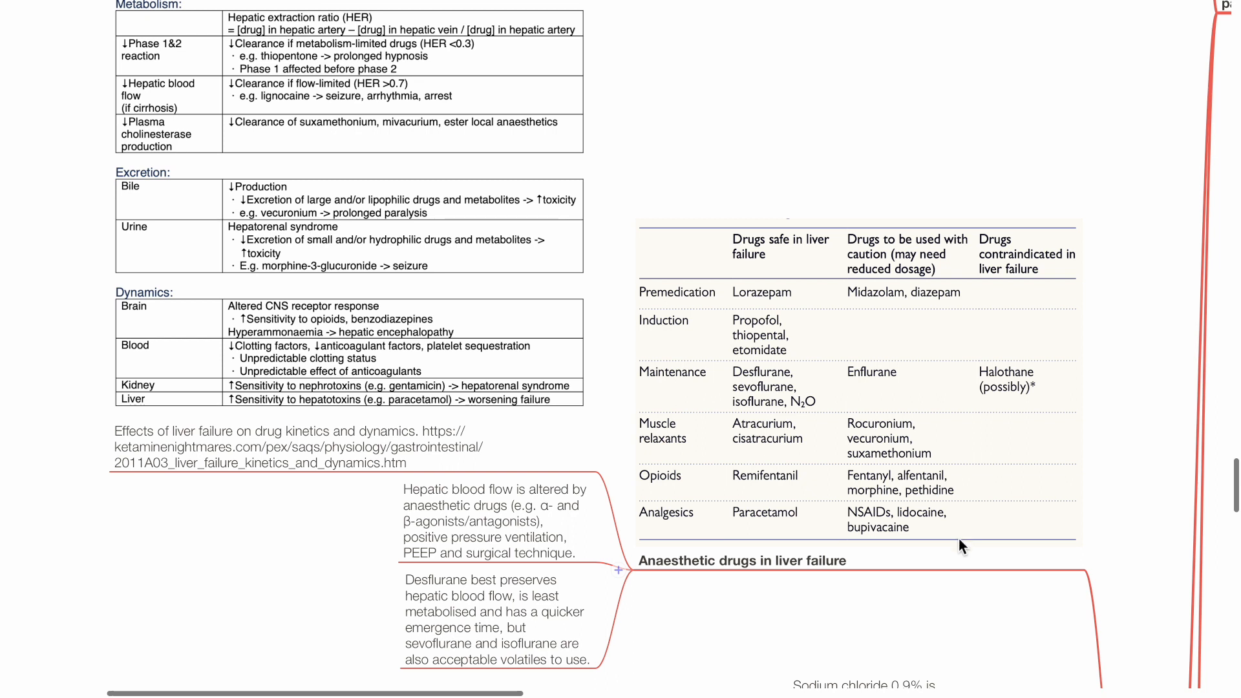
{"action": "mouse_move", "coordinate": [971, 605]}
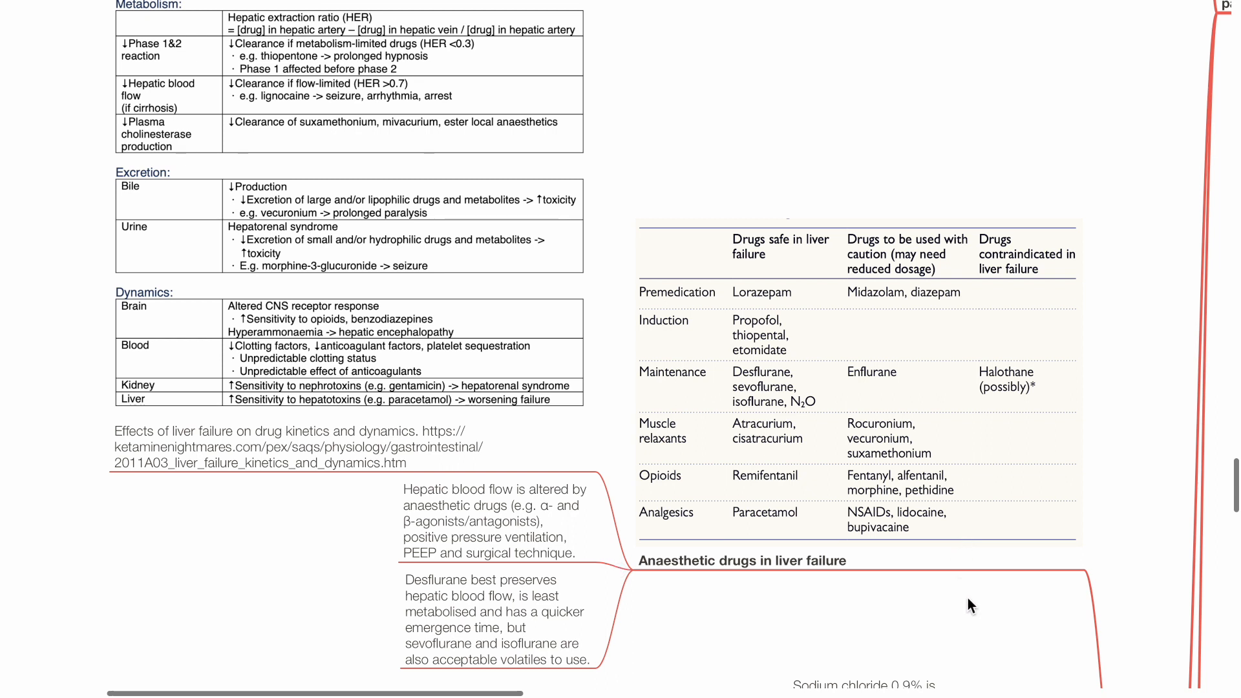
{"action": "mouse_move", "coordinate": [1064, 378]}
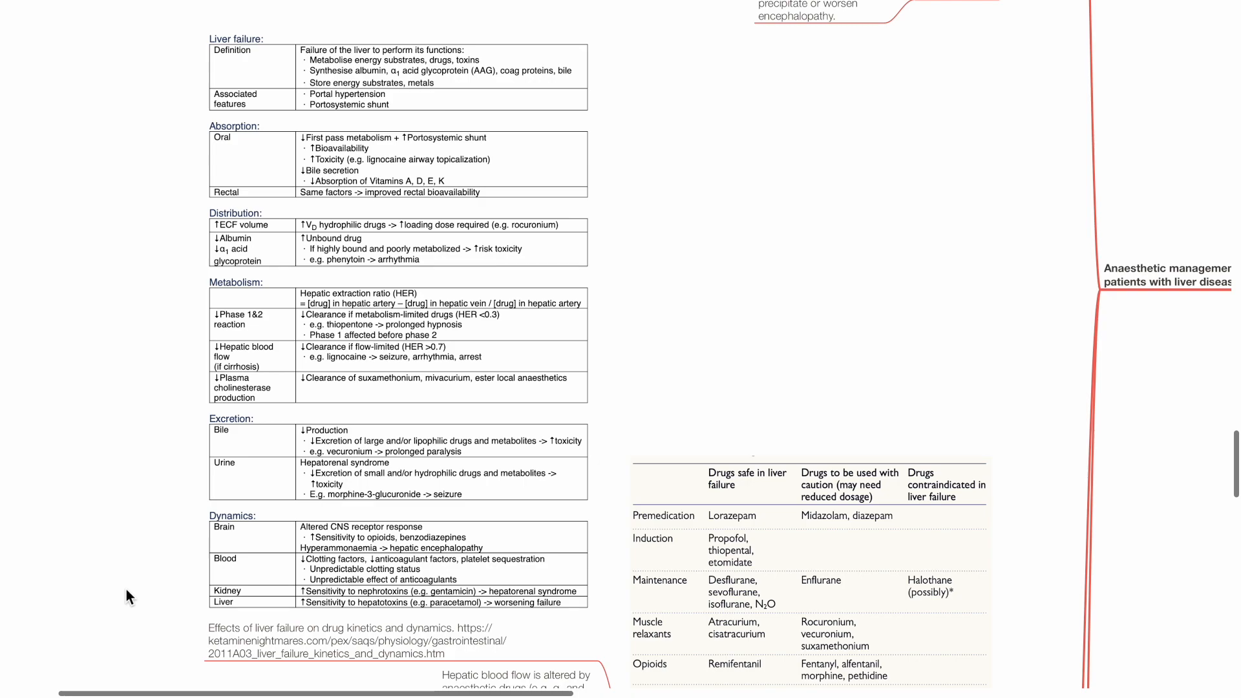
{"action": "scroll", "scroll_direction": "down", "scroll_amount": 3}
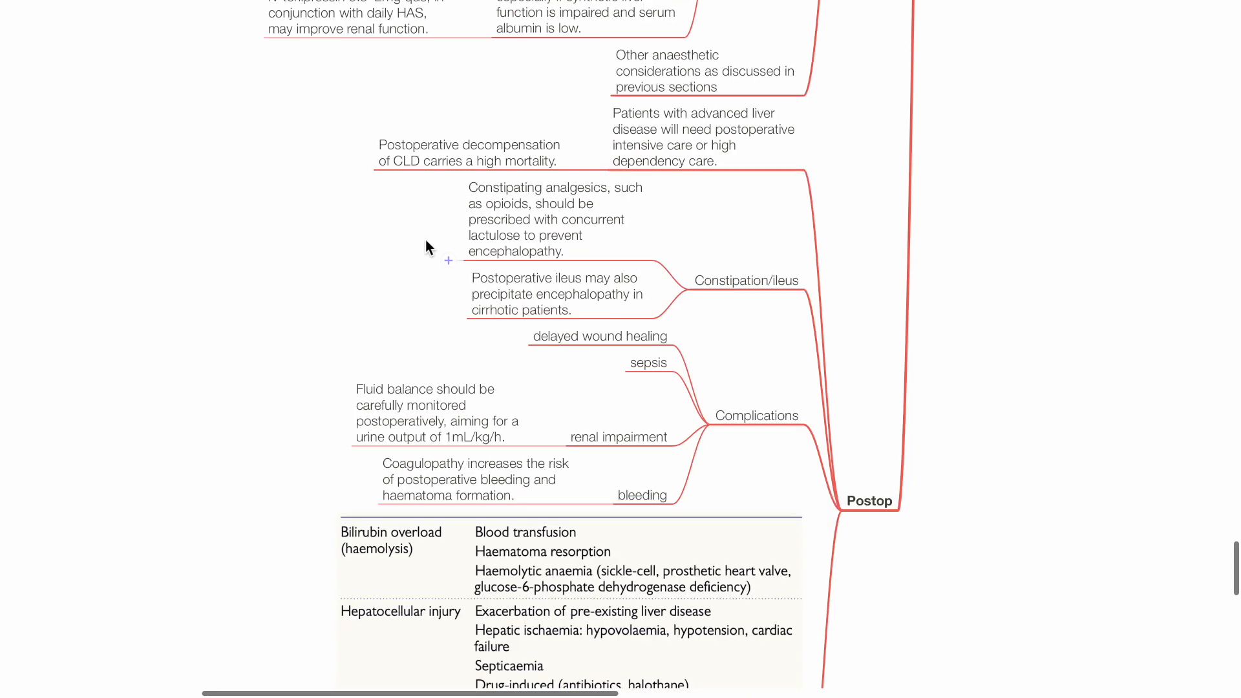
{"action": "mouse_move", "coordinate": [411, 220]}
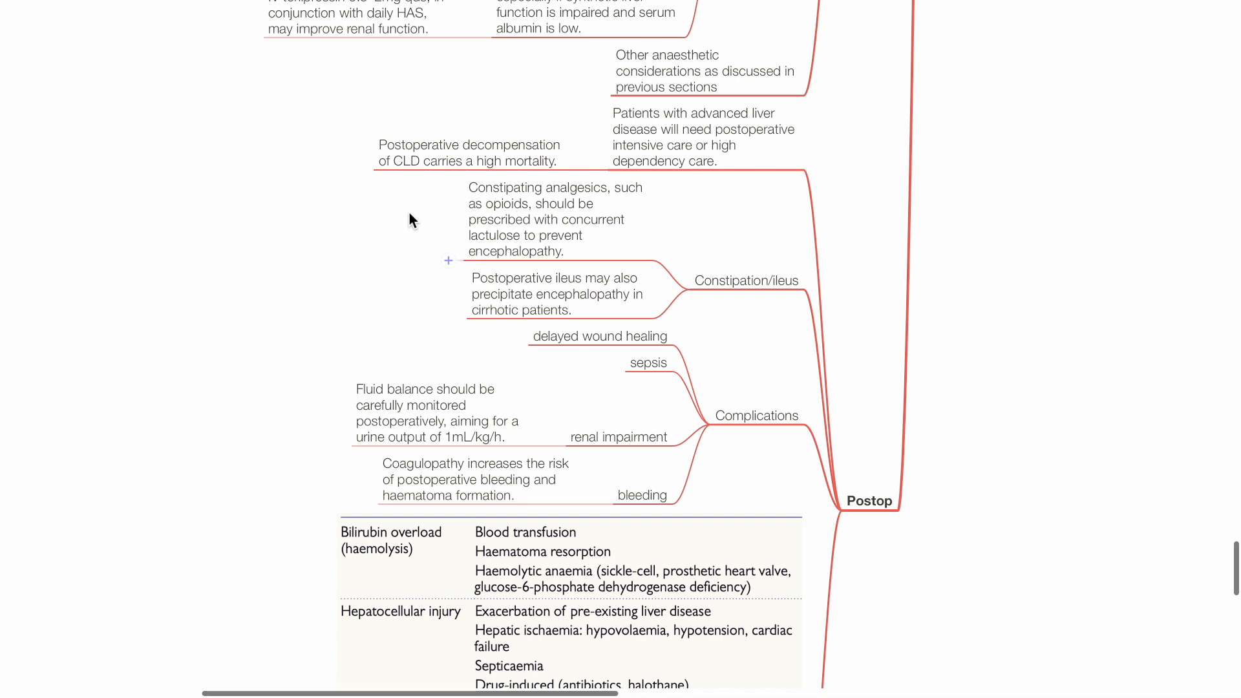
{"action": "mouse_move", "coordinate": [402, 247]}
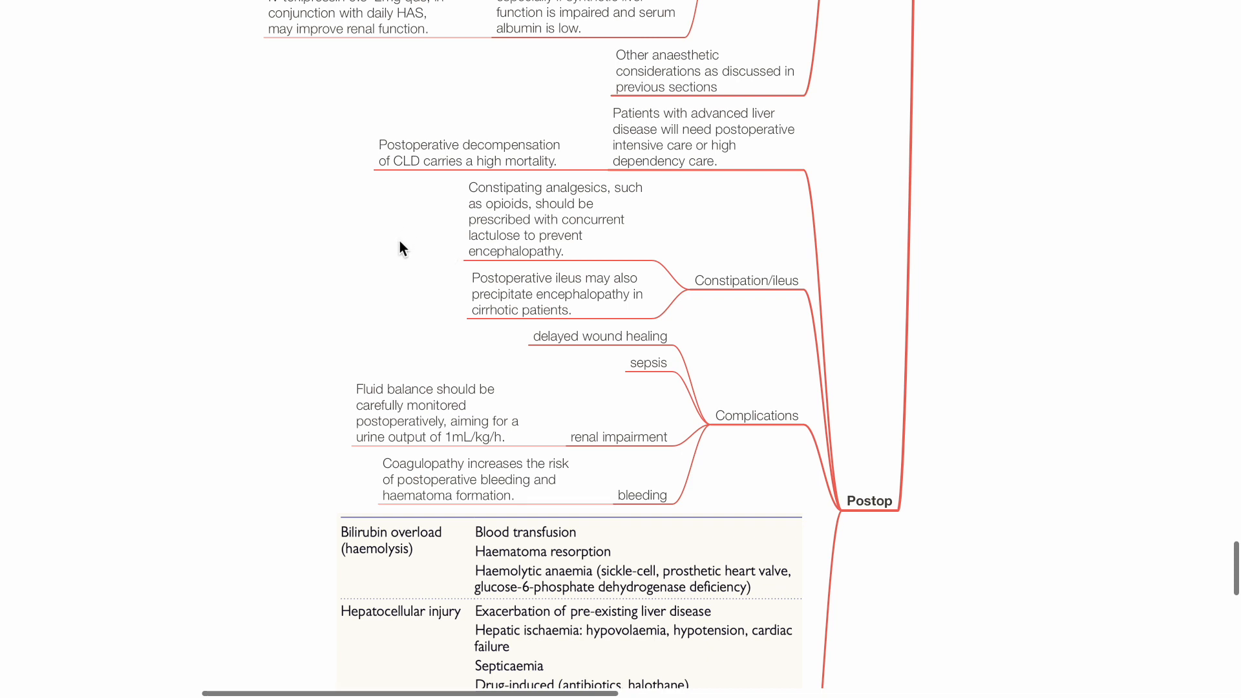
{"action": "mouse_move", "coordinate": [395, 278]}
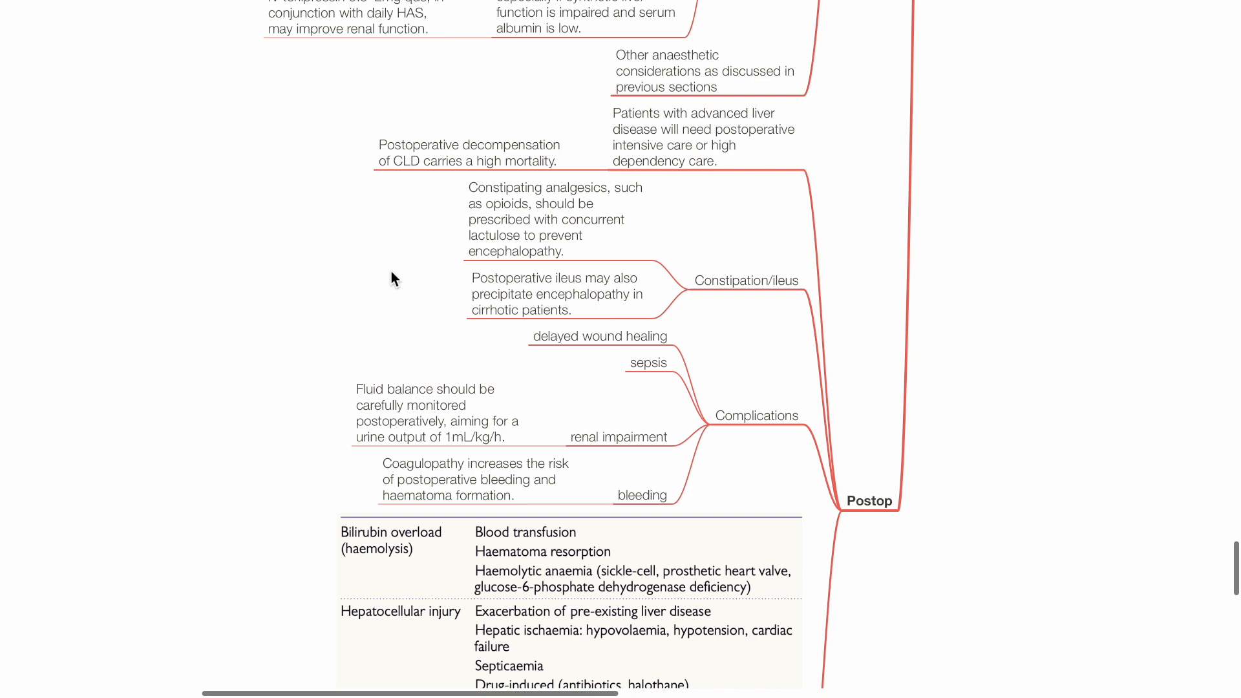
{"action": "scroll", "scroll_direction": "down", "scroll_amount": 3}
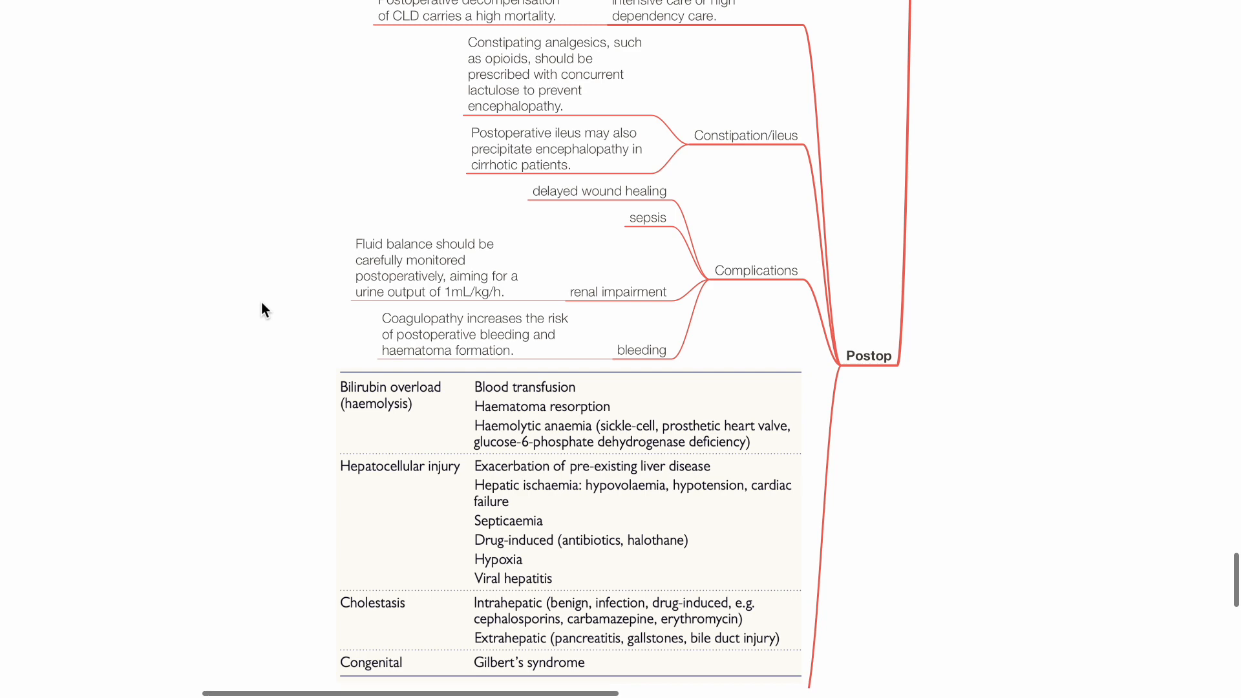
{"action": "scroll", "scroll_direction": "down", "scroll_amount": 3}
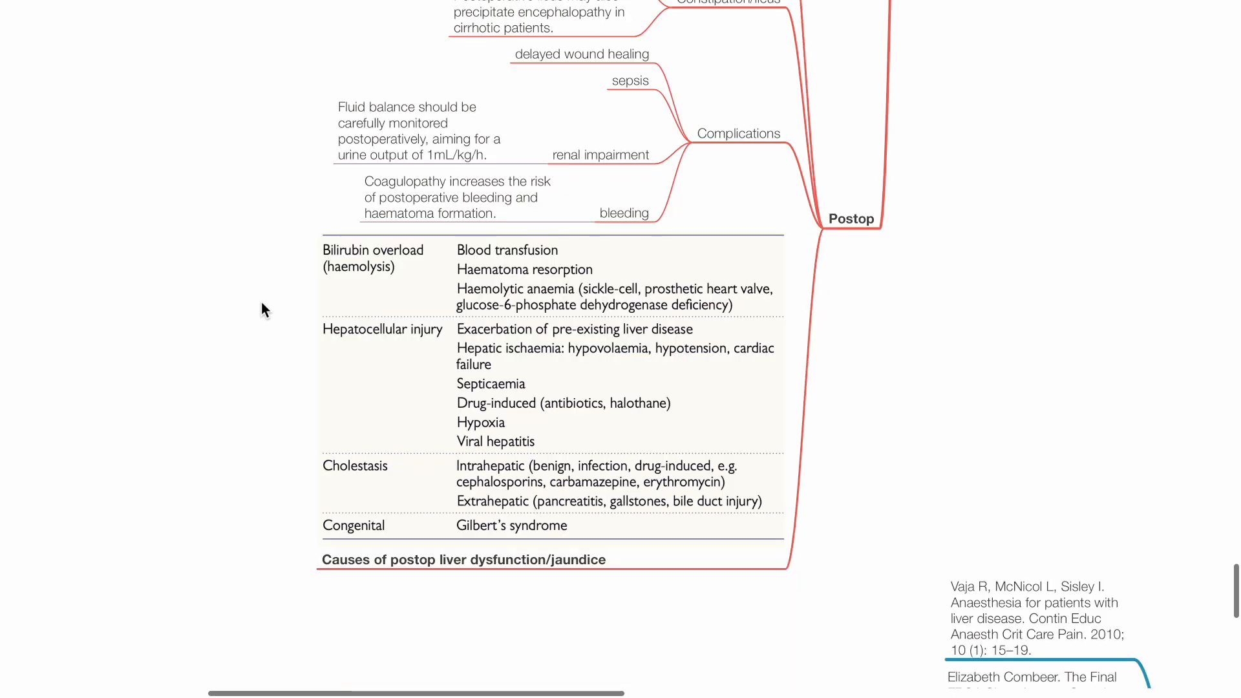